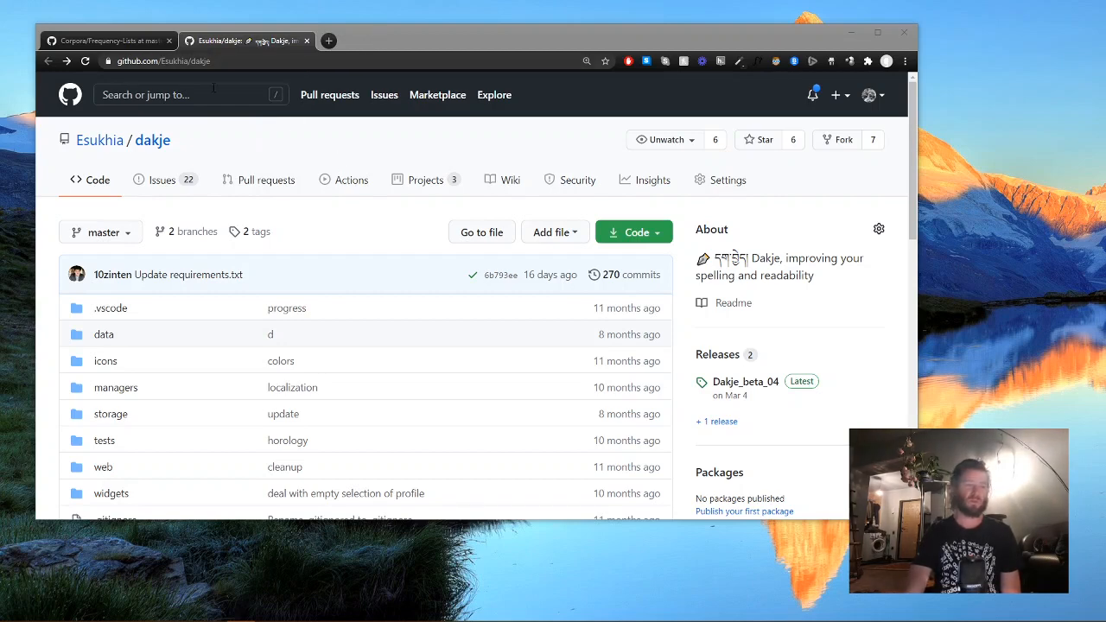
# Step: Download the Dakje beta_04 Windows 64 installer from the README, set to open when done
pyautogui.click(165, 62)
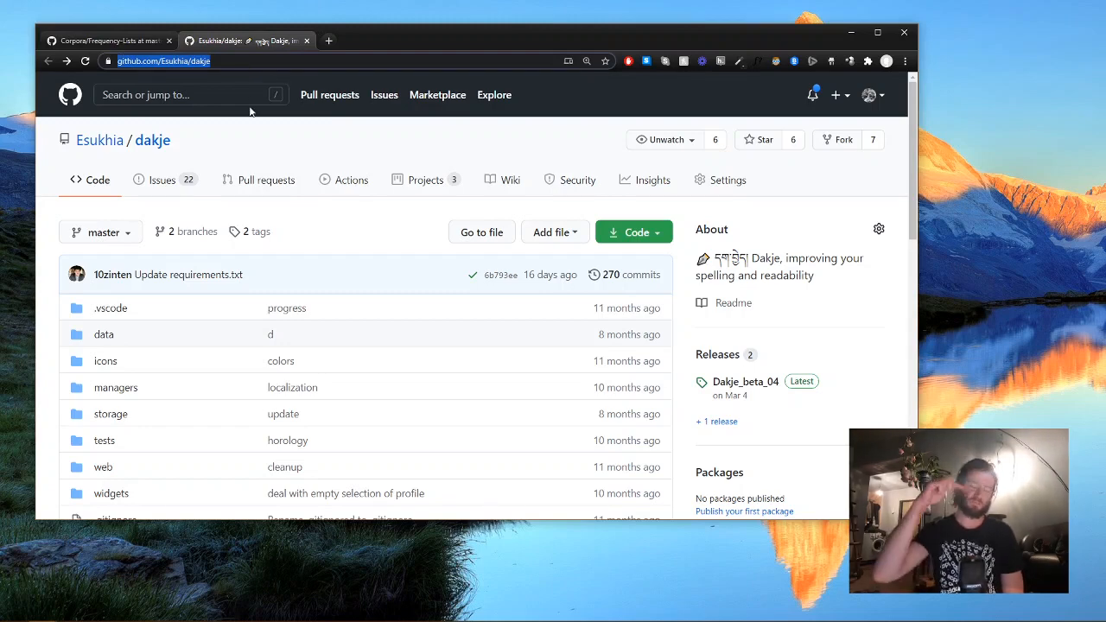
pyautogui.scroll(-3)
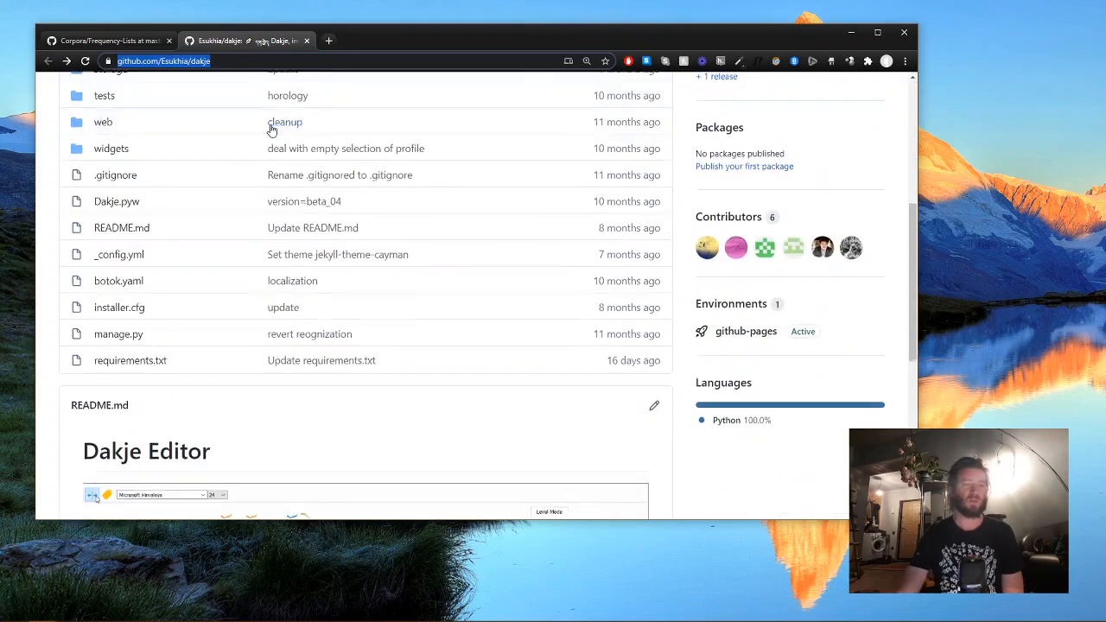
pyautogui.scroll(-3)
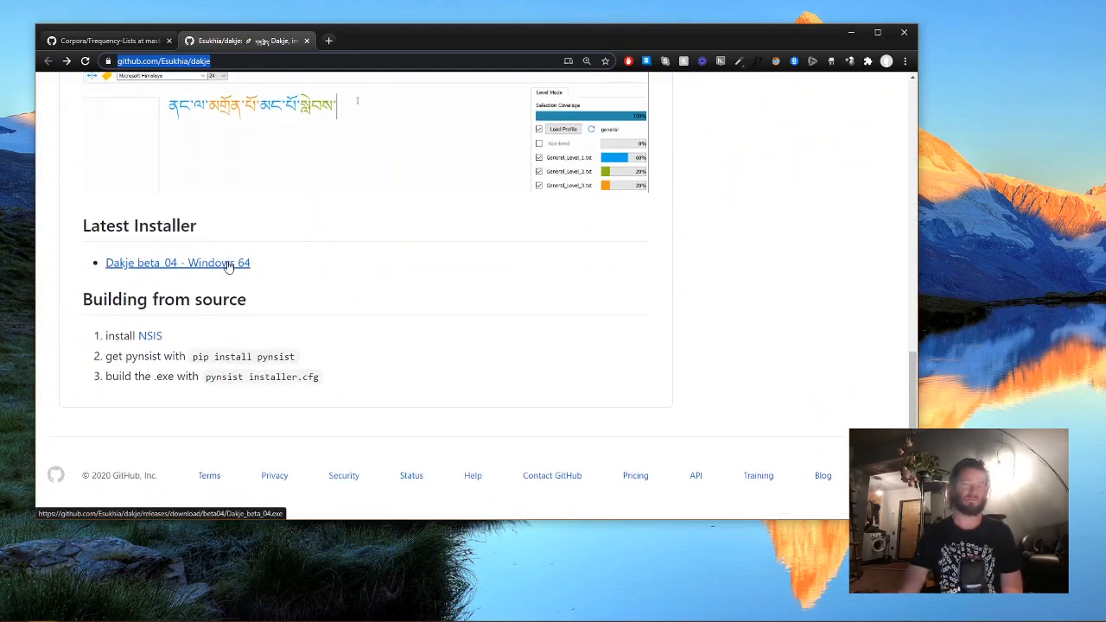
pyautogui.click(177, 262)
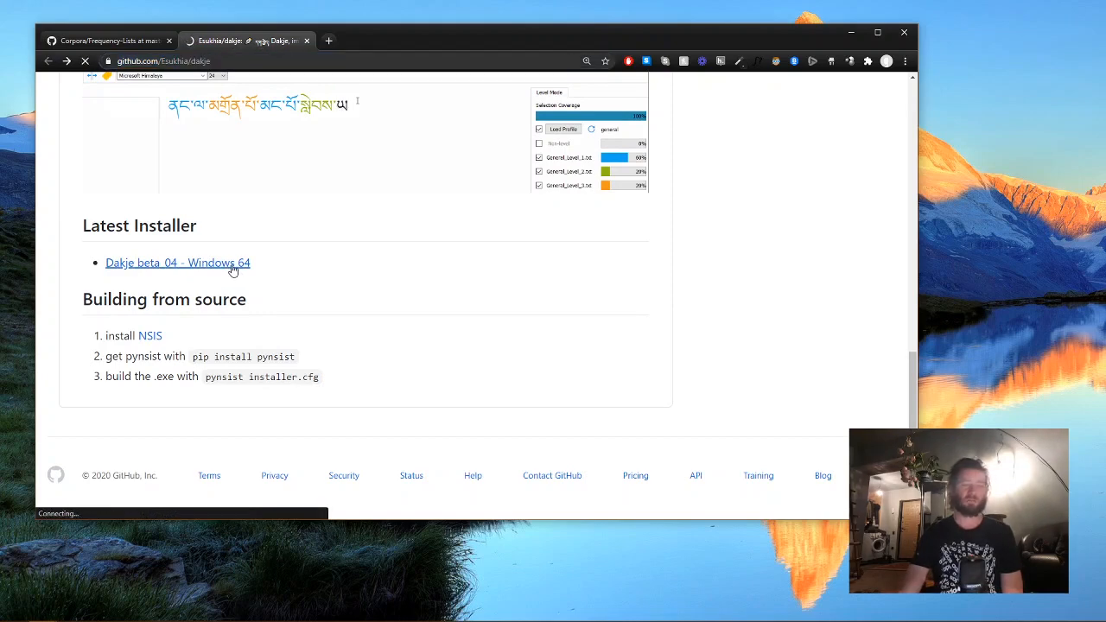
pyautogui.click(178, 263)
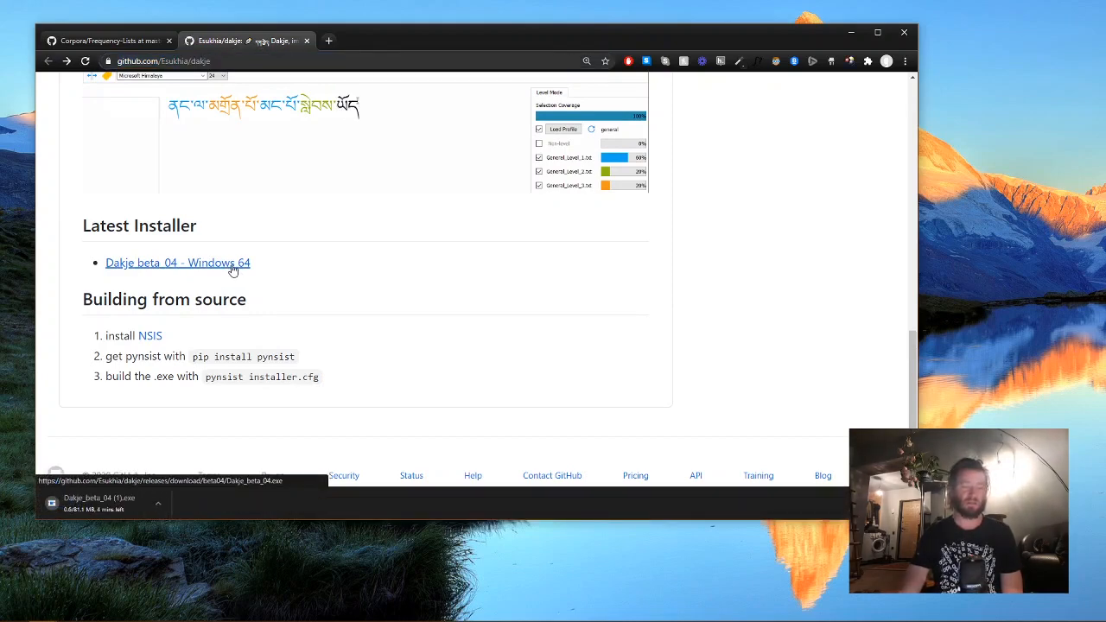
pyautogui.click(160, 508)
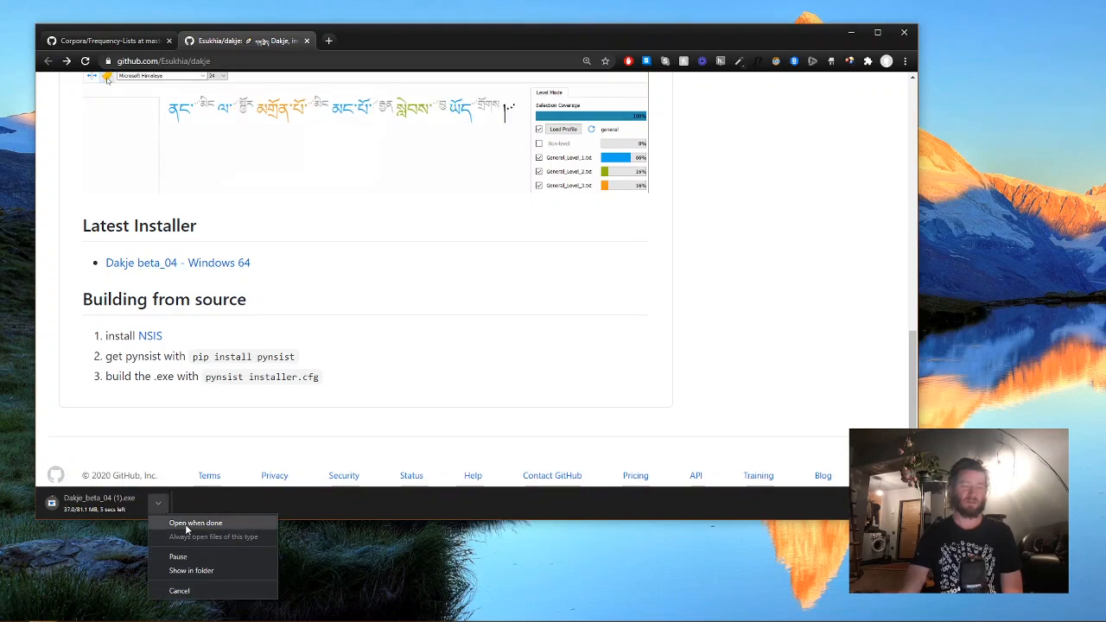
pyautogui.click(195, 522)
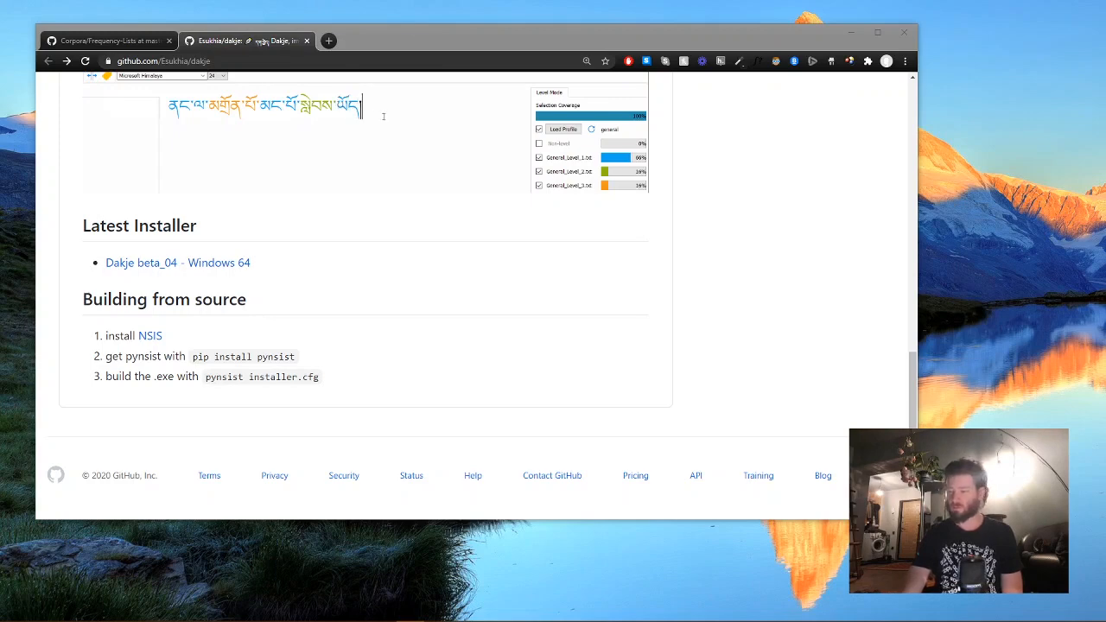
# Step: Run Dakje beta_04 Setup with 'Install just for me' and the default path, then Finish
pyautogui.click(141, 263)
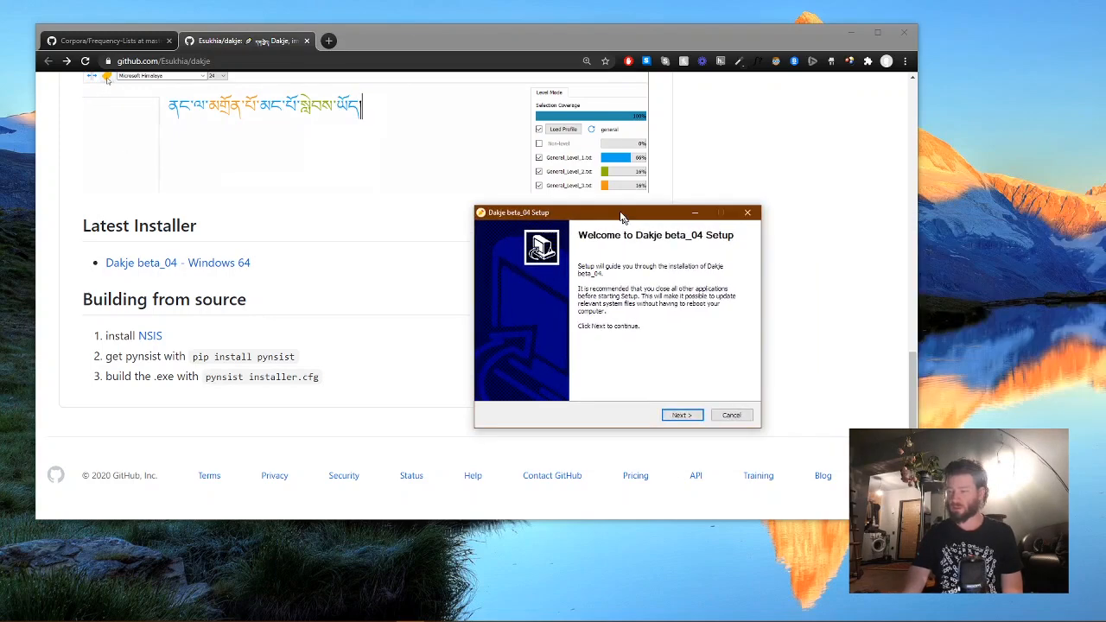
pyautogui.moveTo(620, 212); pyautogui.dragTo(401, 180)
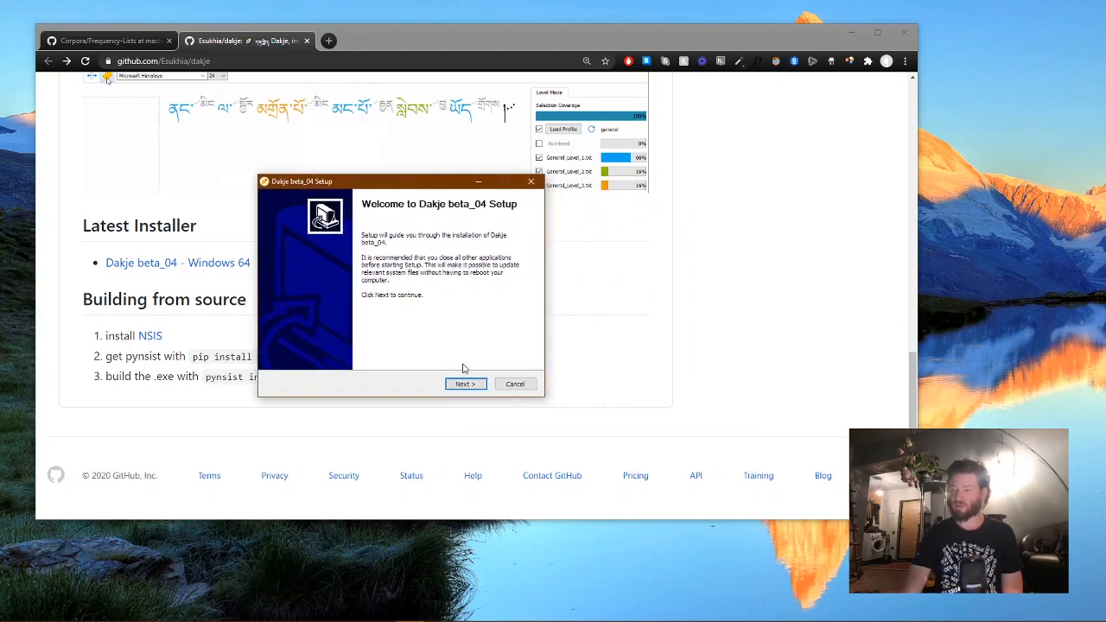
pyautogui.click(466, 384)
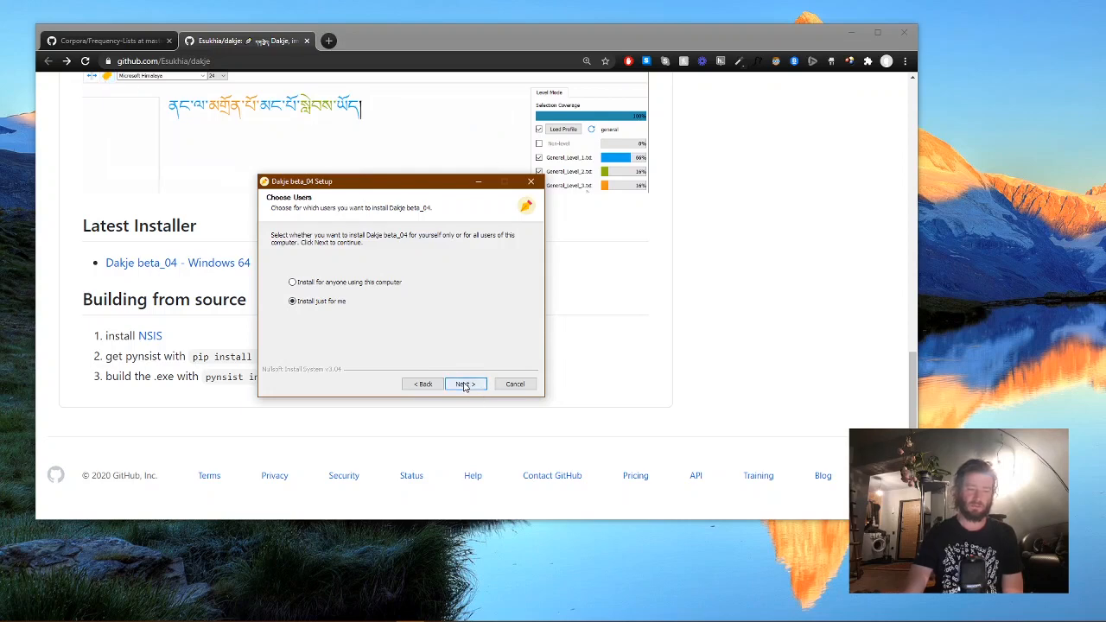
pyautogui.click(465, 383)
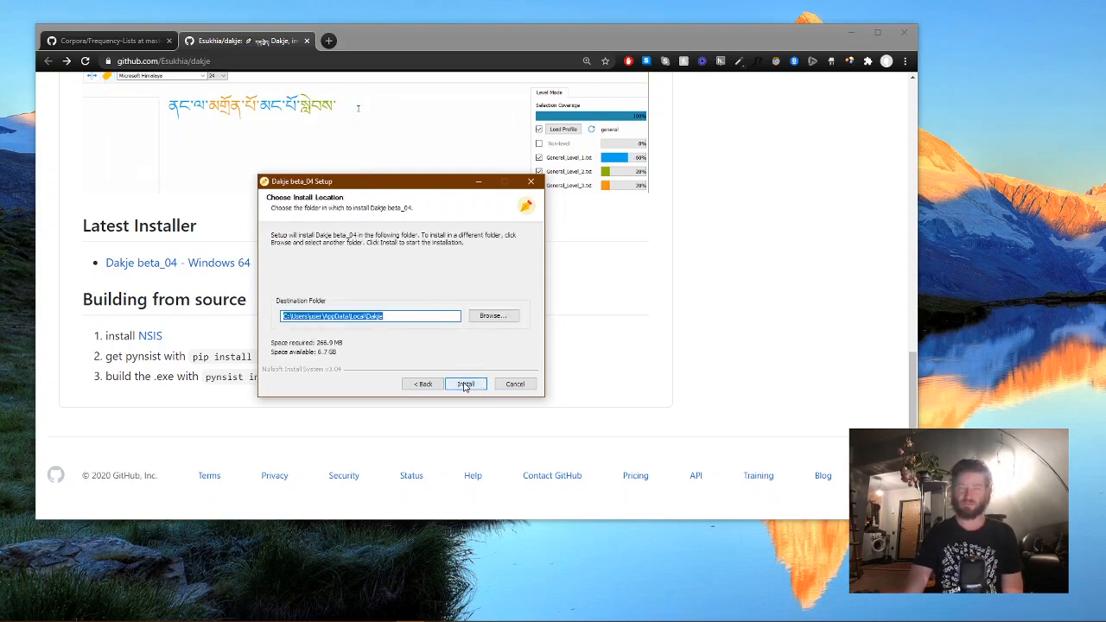
pyautogui.click(467, 384)
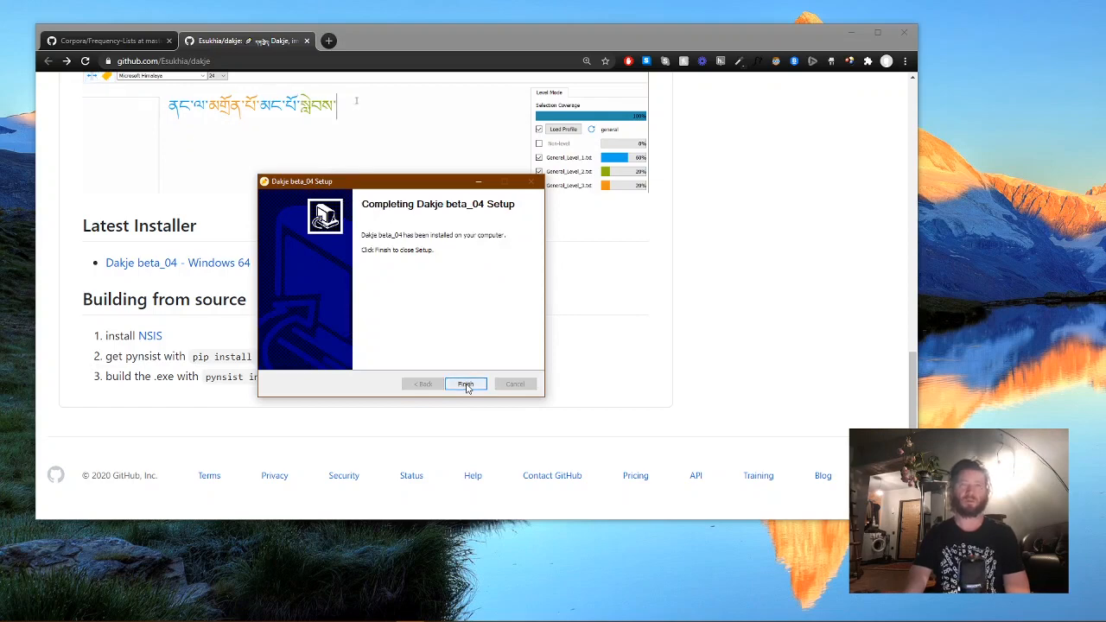
pyautogui.click(467, 383)
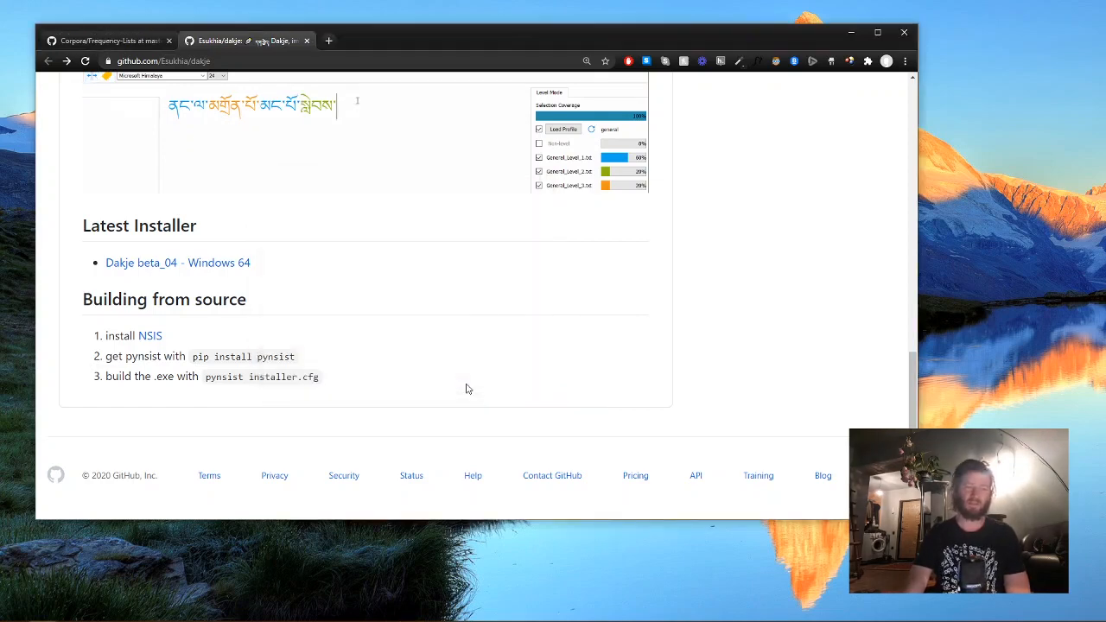
# Step: Save the raw Frequency-Lists/Children.txt from the Corpora repository to the Desktop
pyautogui.write('ཡོད་')
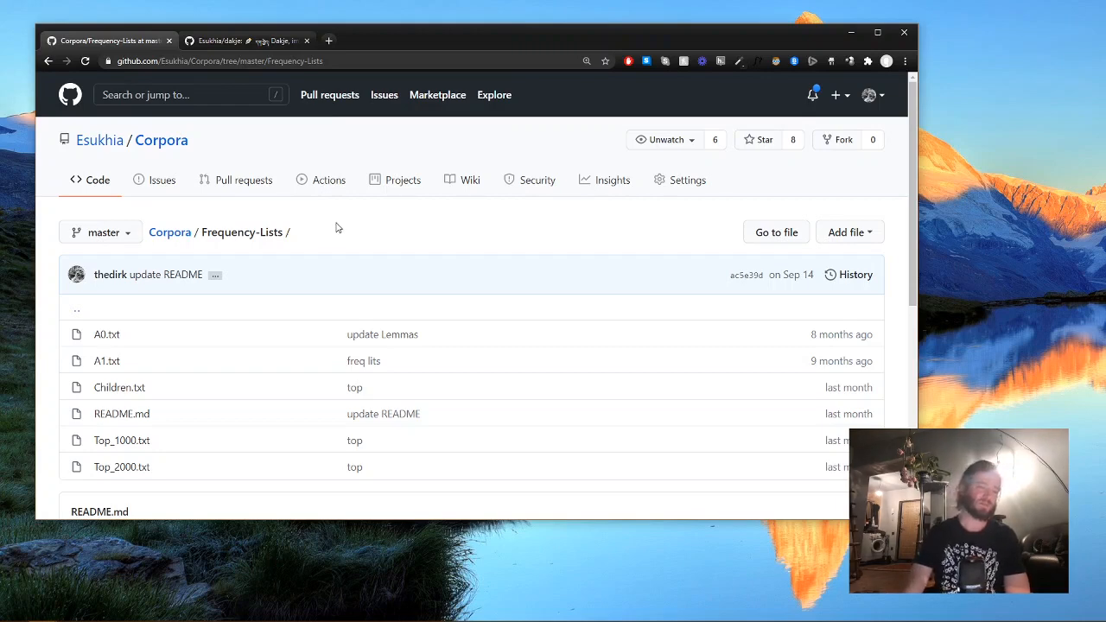
pyautogui.scroll(-3)
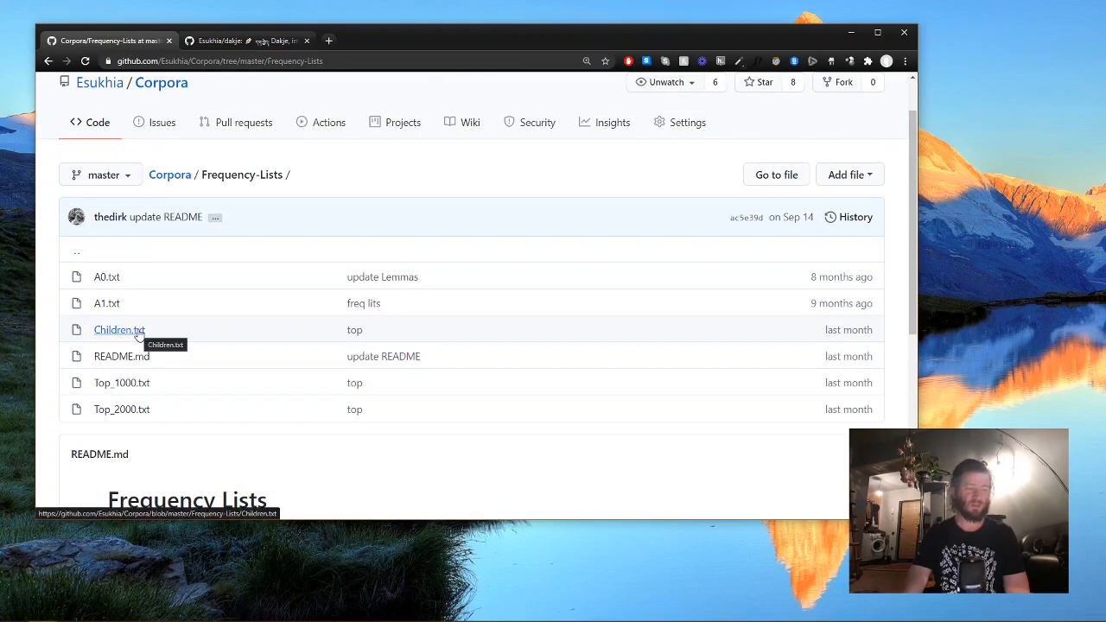
pyautogui.click(119, 329)
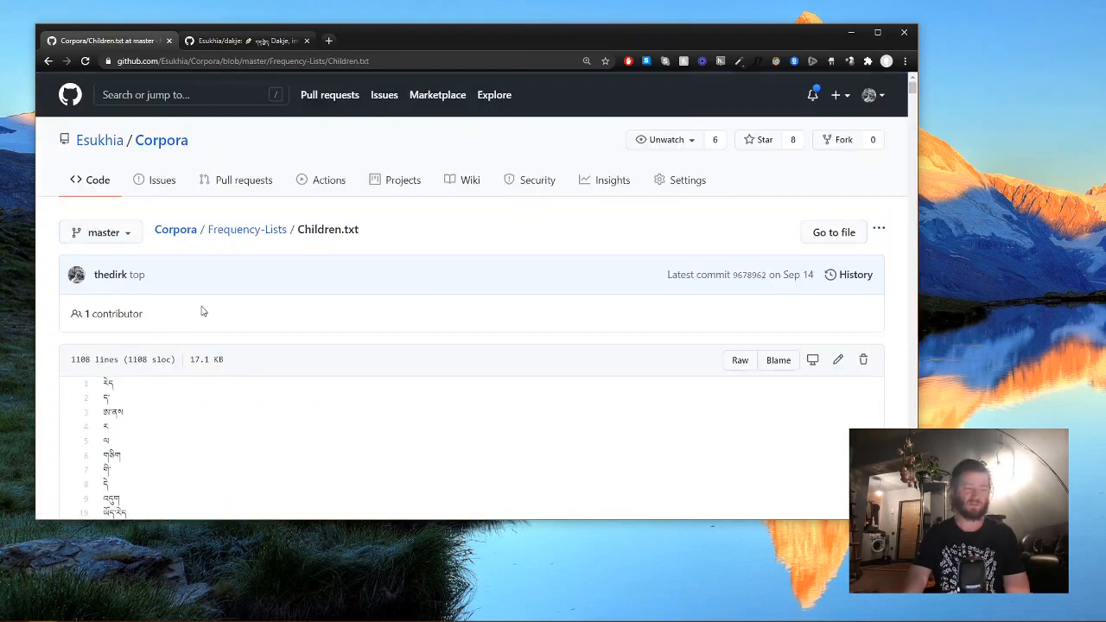
pyautogui.scroll(-3)
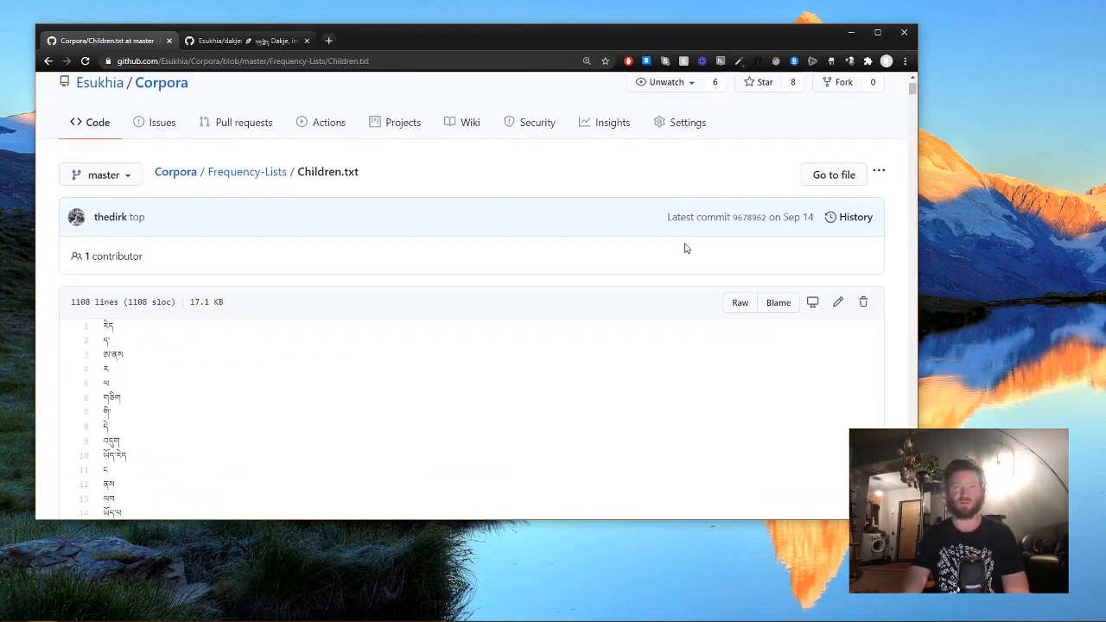
pyautogui.scroll(-3)
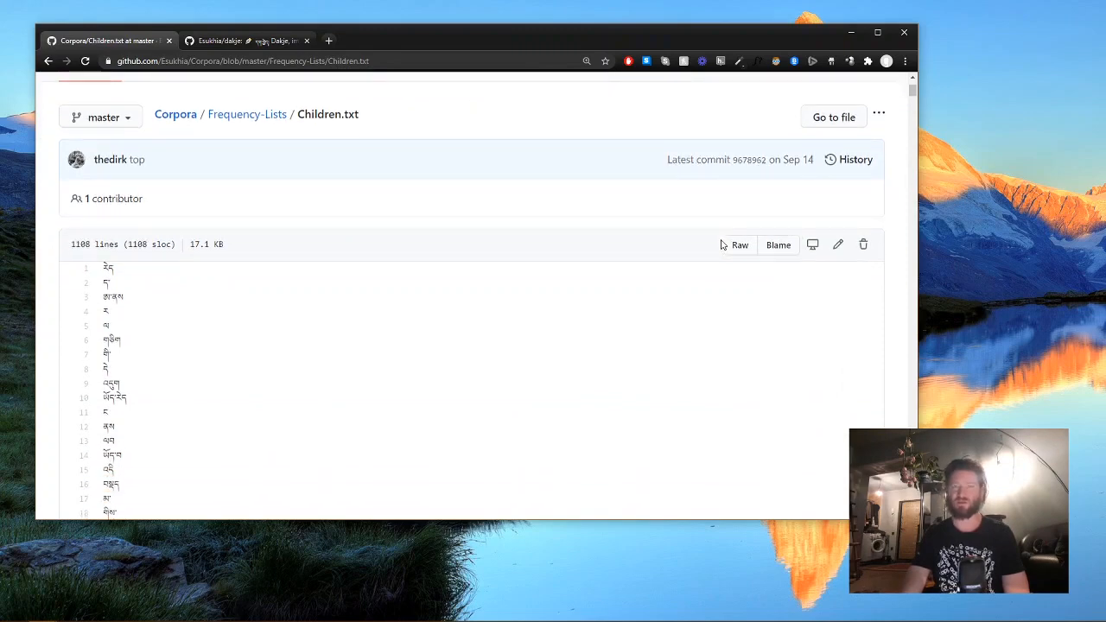
pyautogui.rightClick(740, 244)
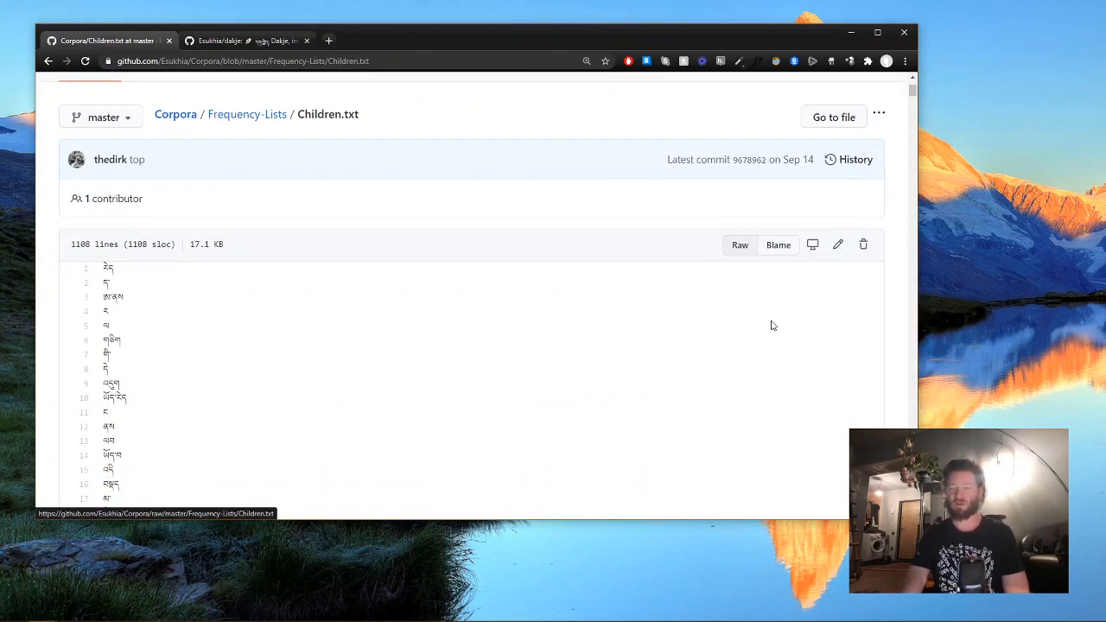
pyautogui.click(739, 244)
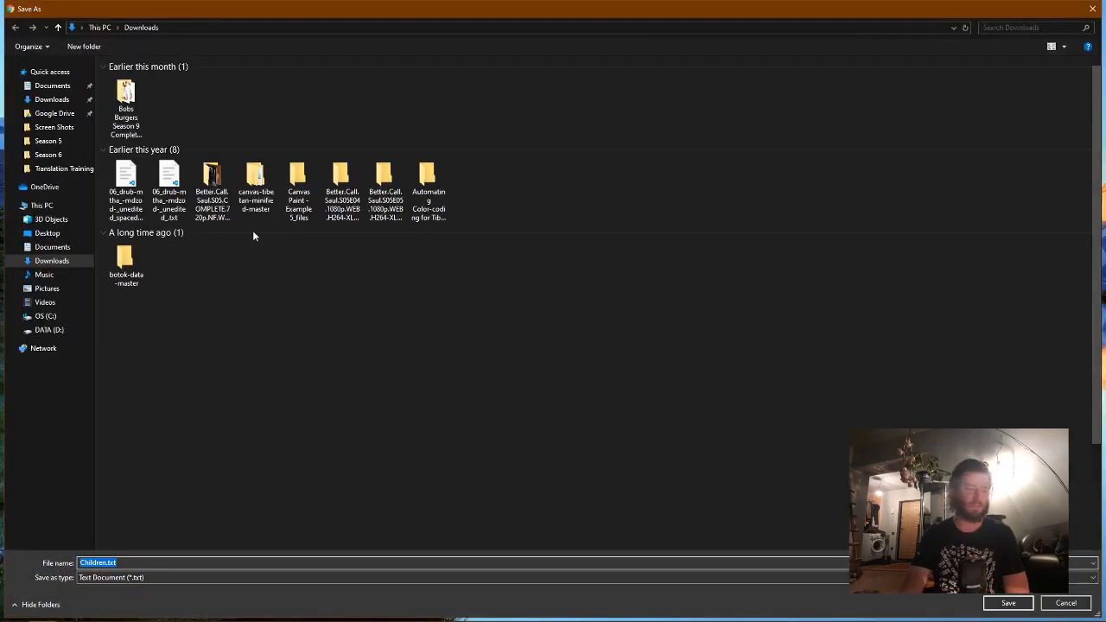
pyautogui.click(47, 233)
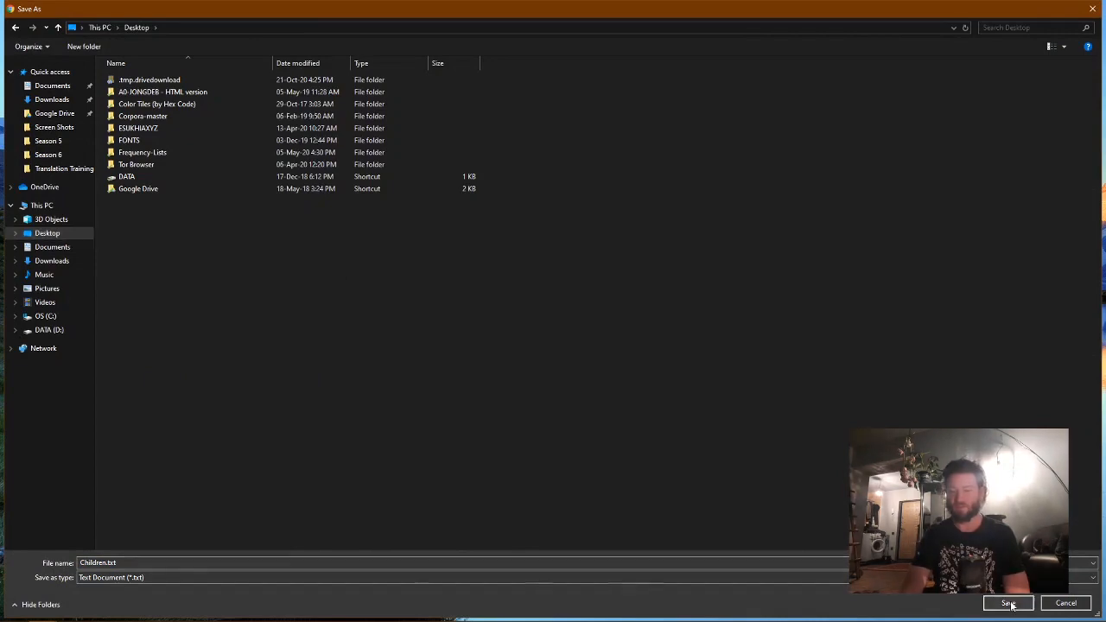
pyautogui.click(1008, 603)
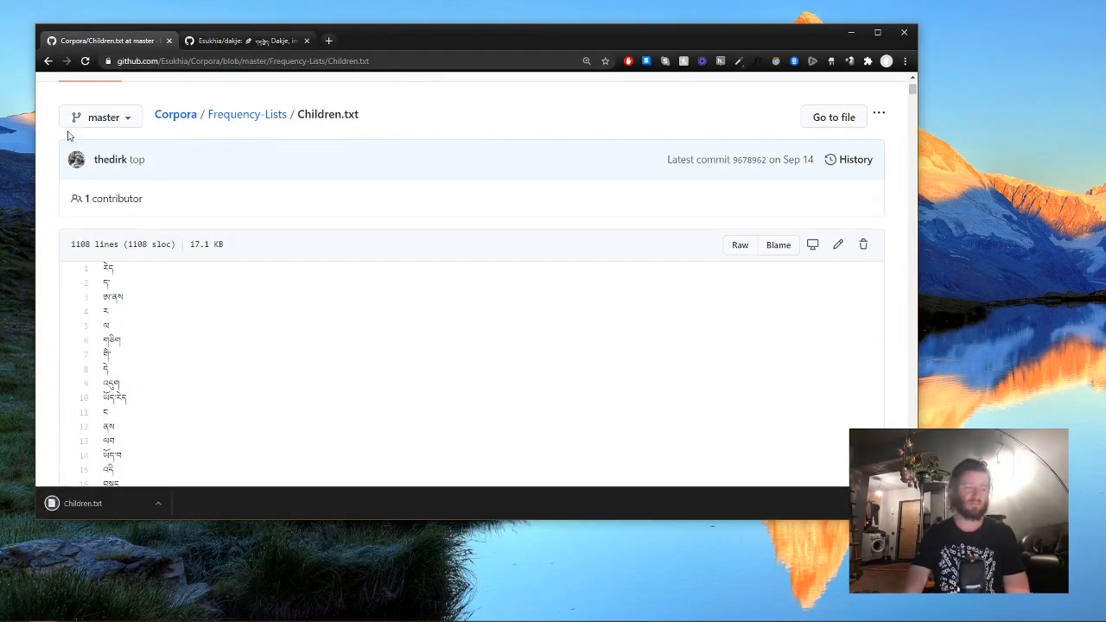
# Step: Open Top_1000.txt in a new tab and save the raw Top_2000.txt to the Desktop
pyautogui.click(247, 114)
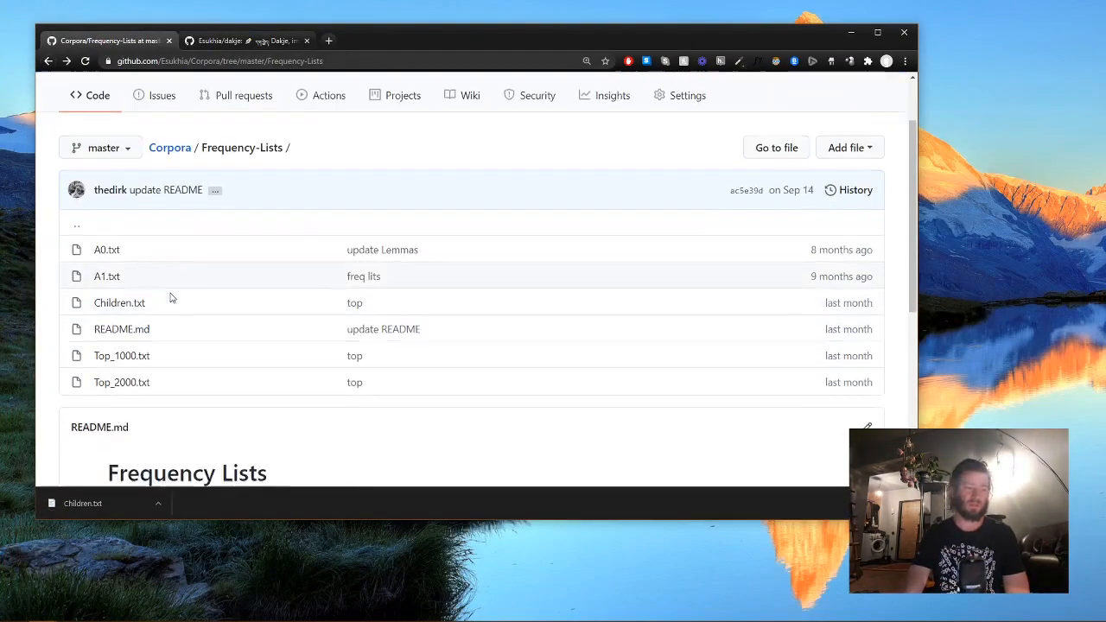
pyautogui.rightClick(117, 267)
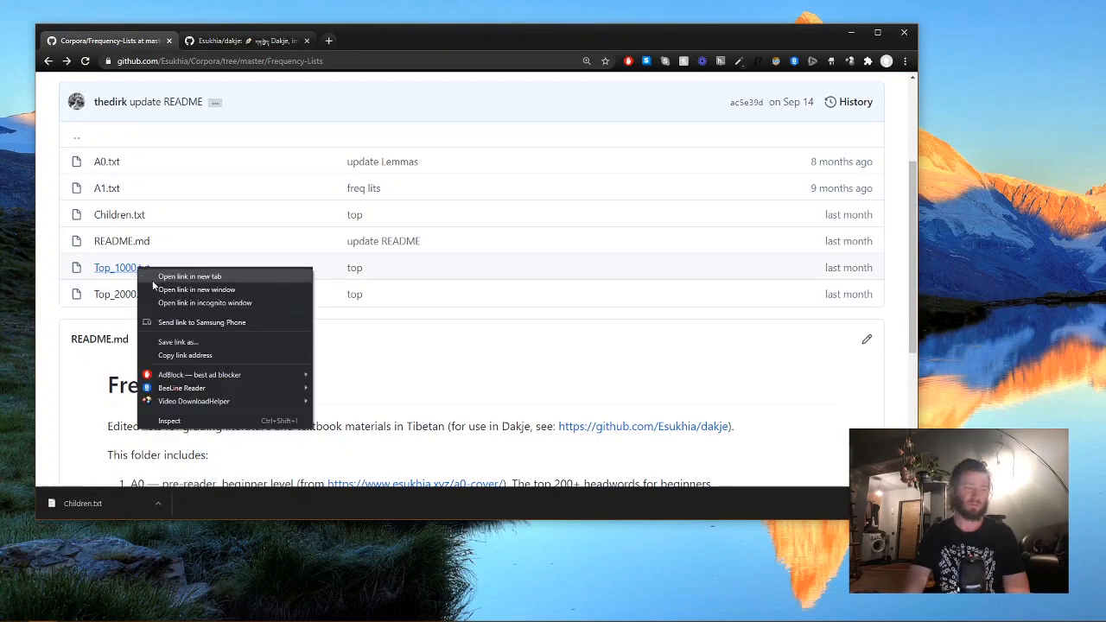
pyautogui.click(188, 276)
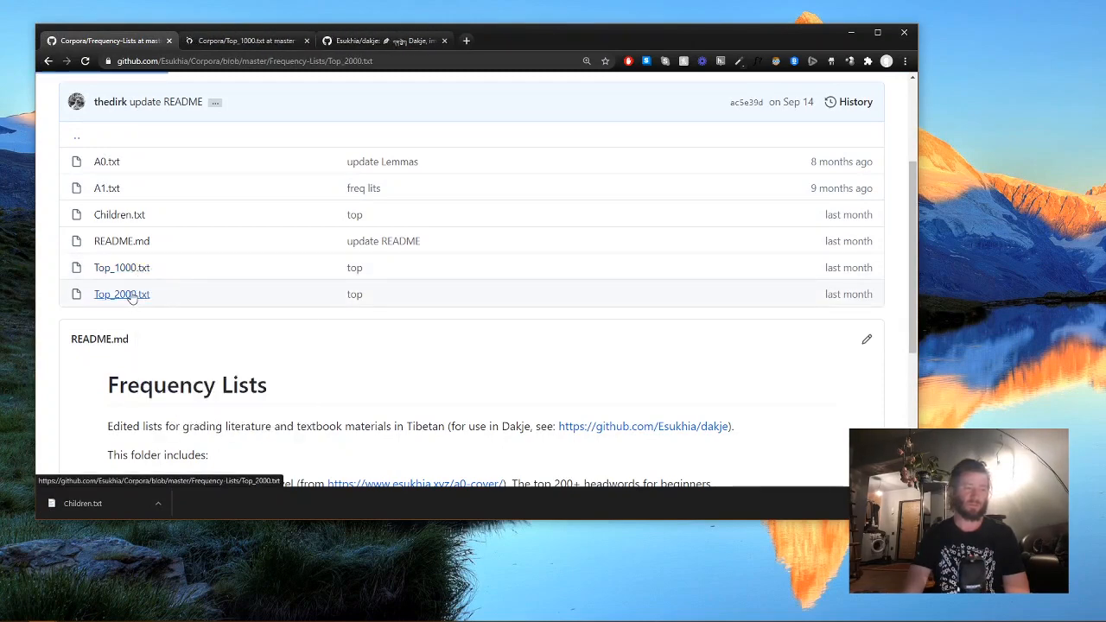
pyautogui.click(121, 293)
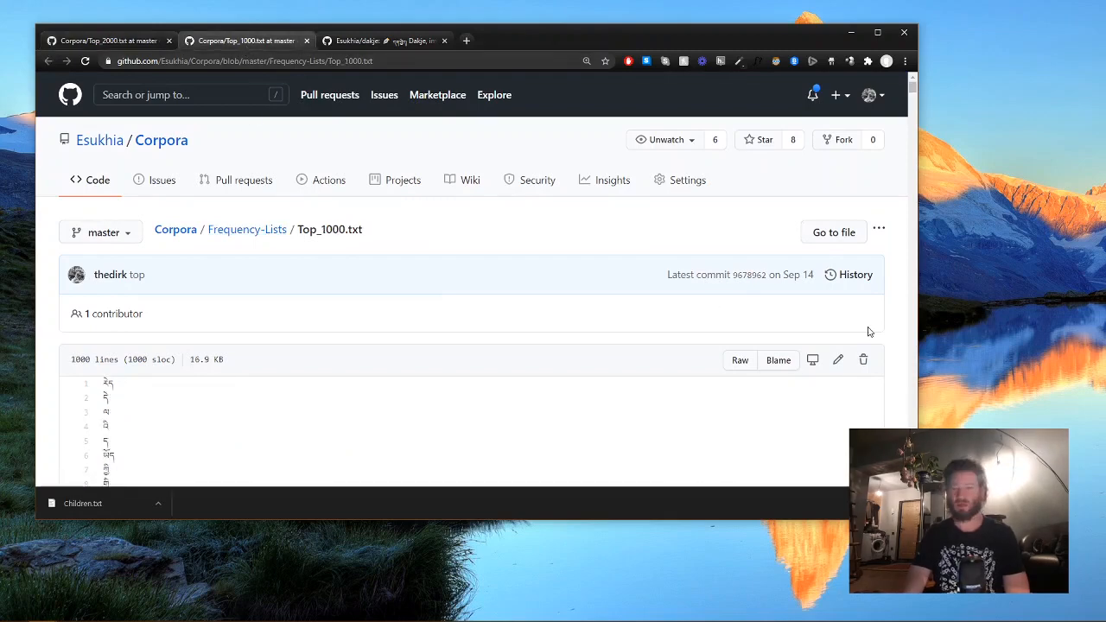
pyautogui.rightClick(740, 301)
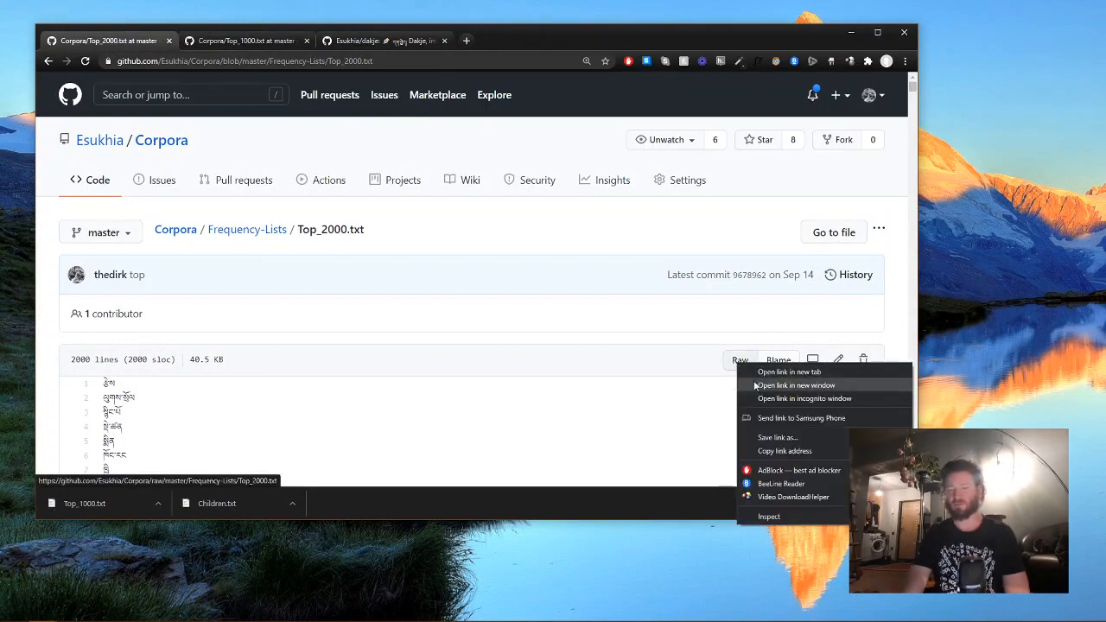
pyautogui.moveTo(777, 437)
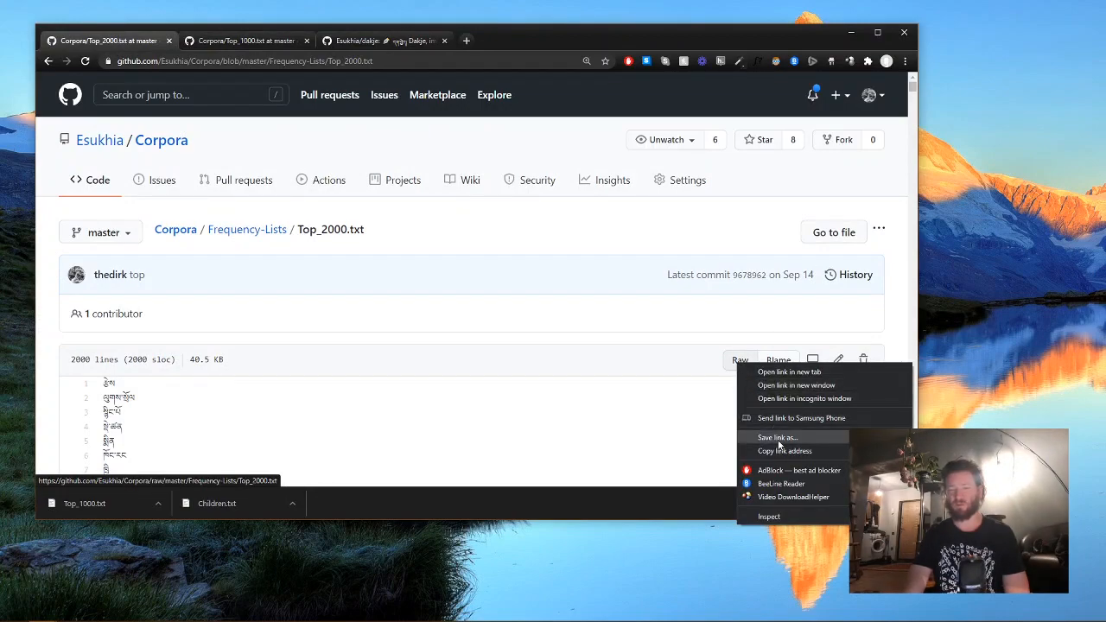
pyautogui.click(778, 437)
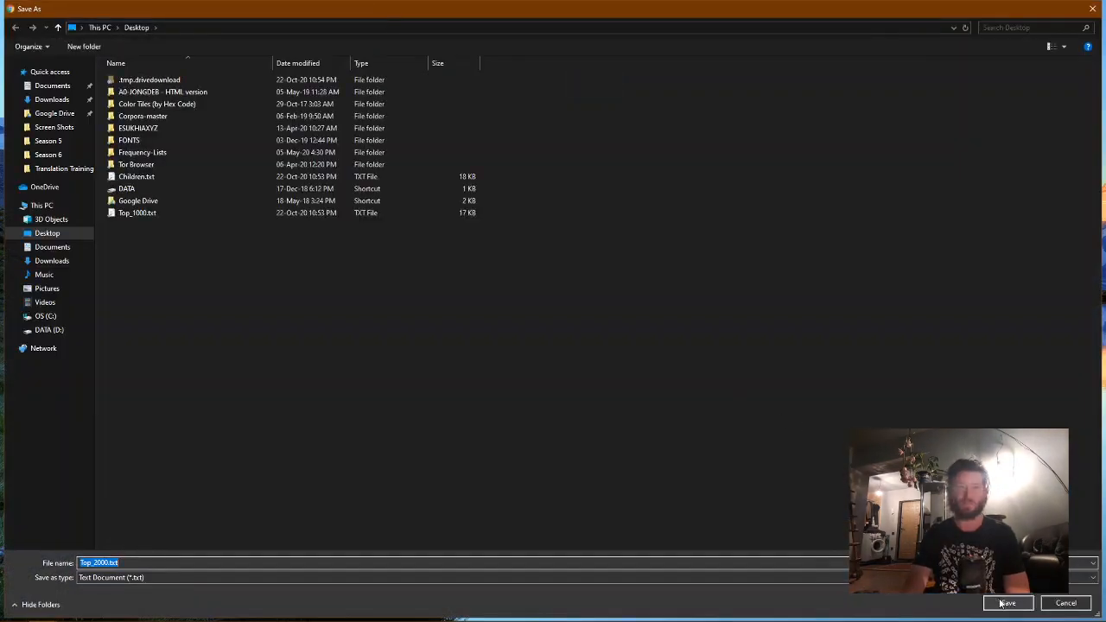
pyautogui.click(1008, 603)
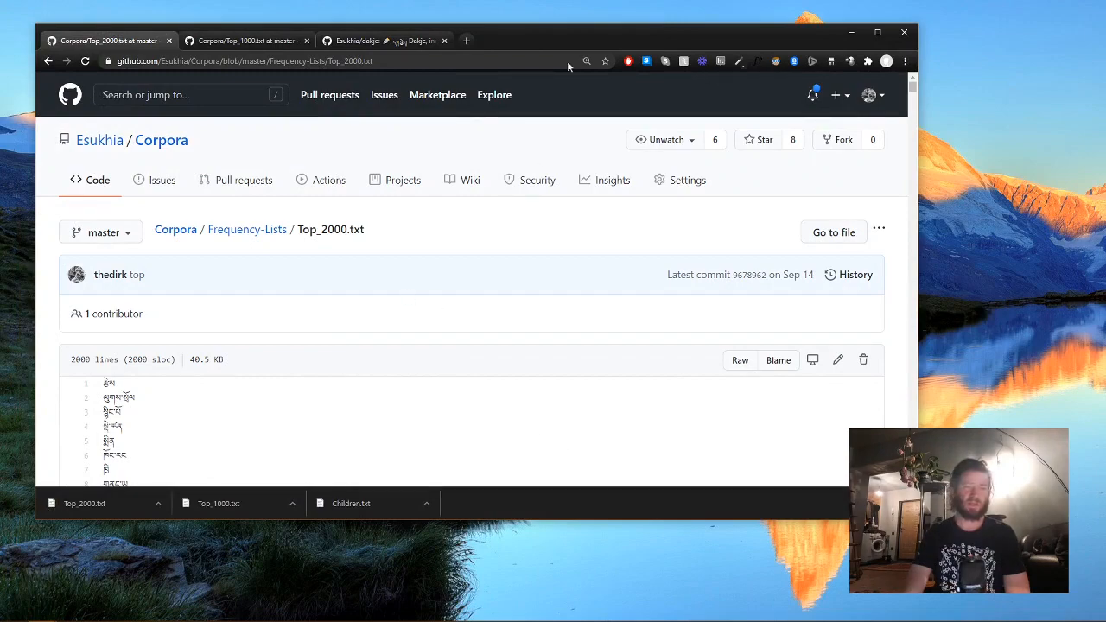
pyautogui.click(384, 41)
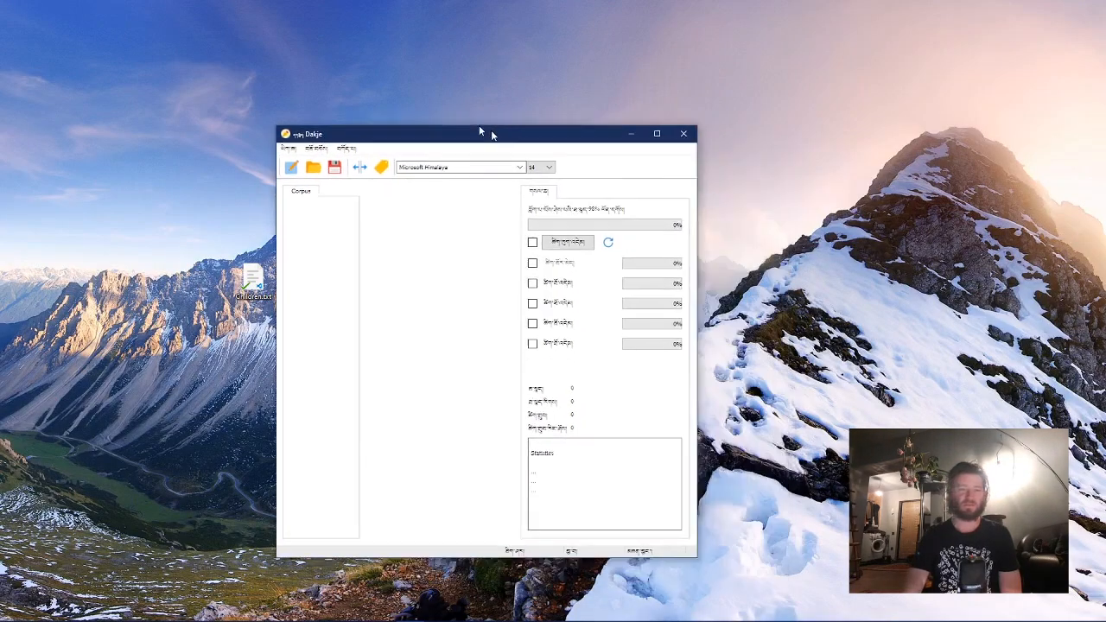
# Step: Enlarge the Dakje window, keep the Microsoft Himalaya font, and tick a level-list checkbox
pyautogui.moveTo(481, 133); pyautogui.dragTo(265, 50)
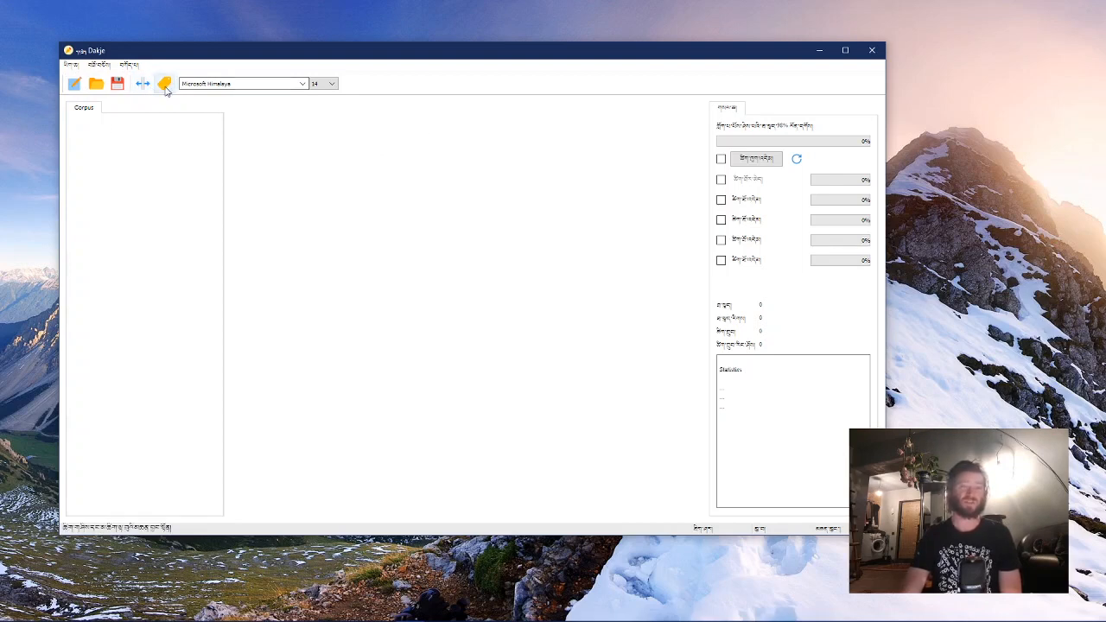
pyautogui.click(302, 83)
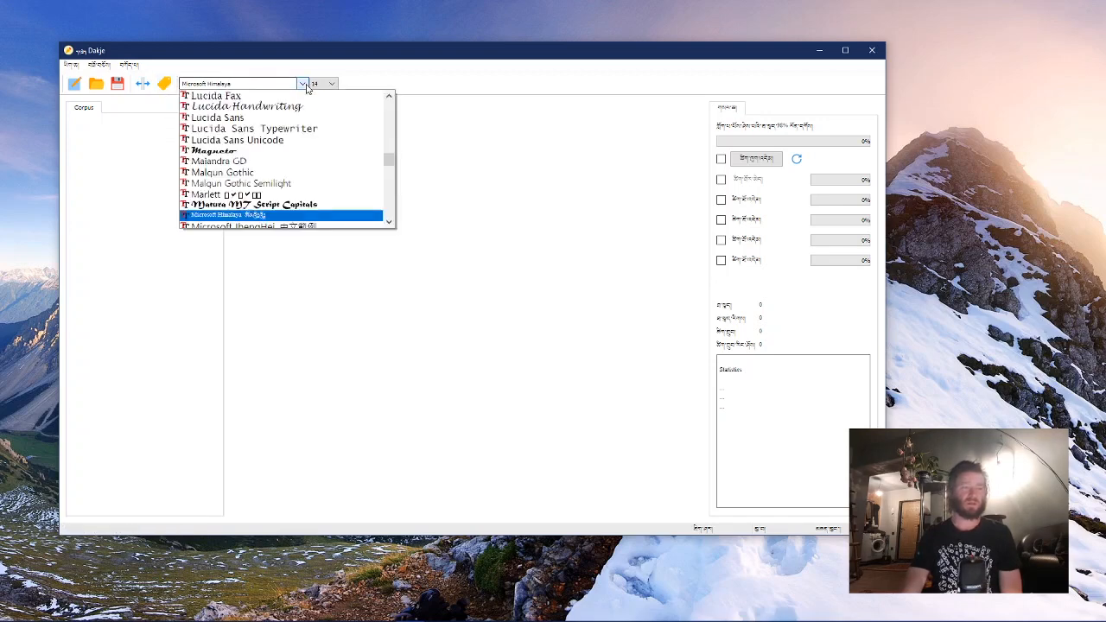
pyautogui.click(228, 214)
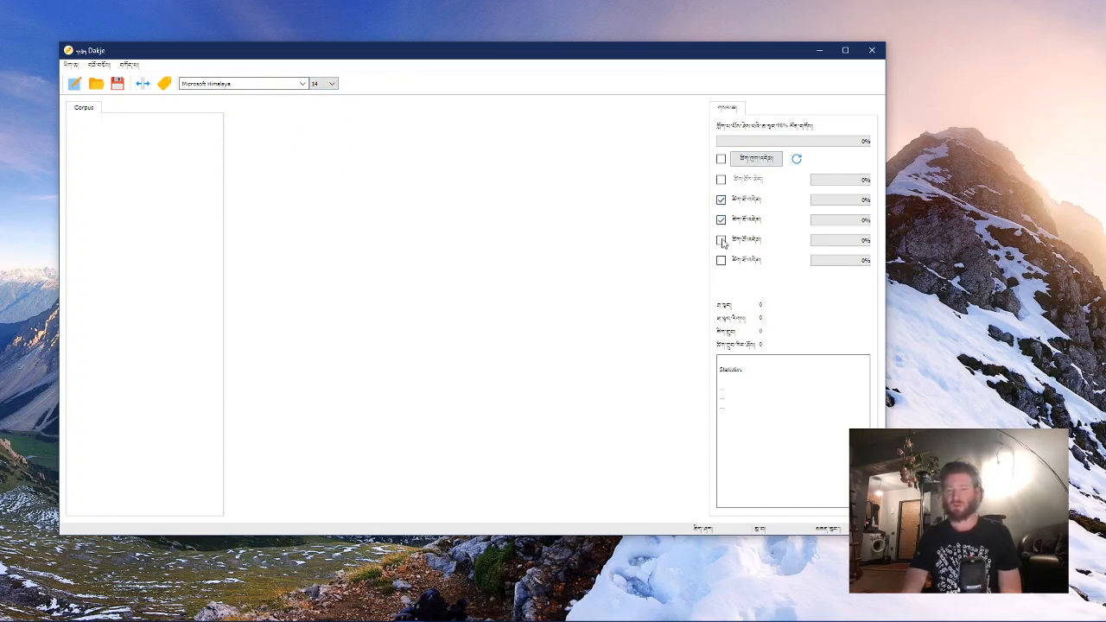
pyautogui.click(722, 239)
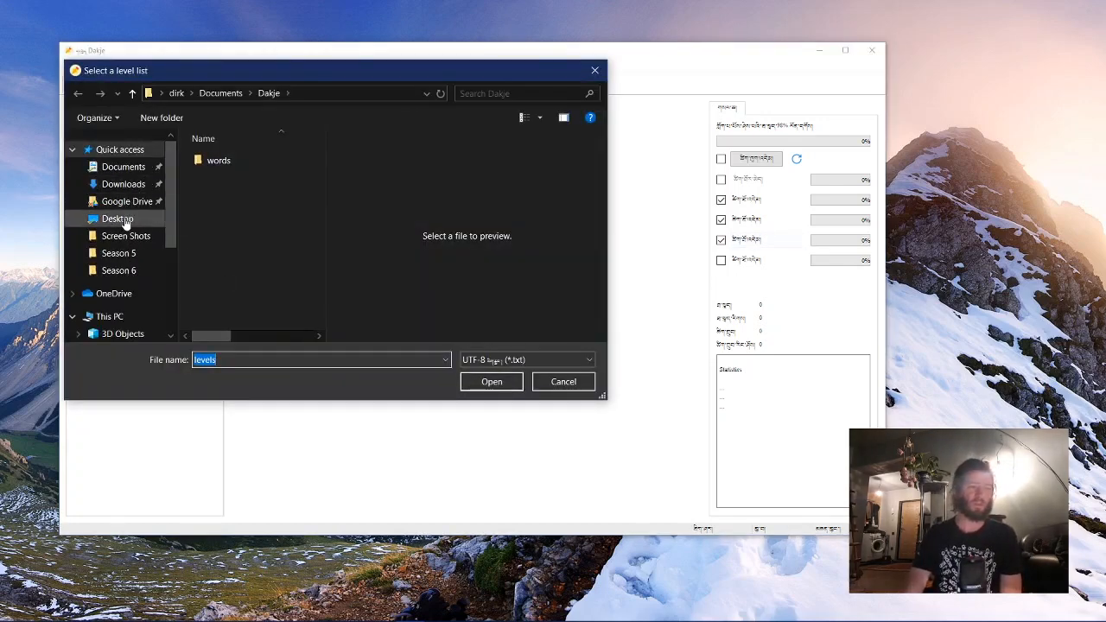
# Step: Load Top_2000.txt and Top_1000.txt from the Desktop as level lists
pyautogui.click(116, 218)
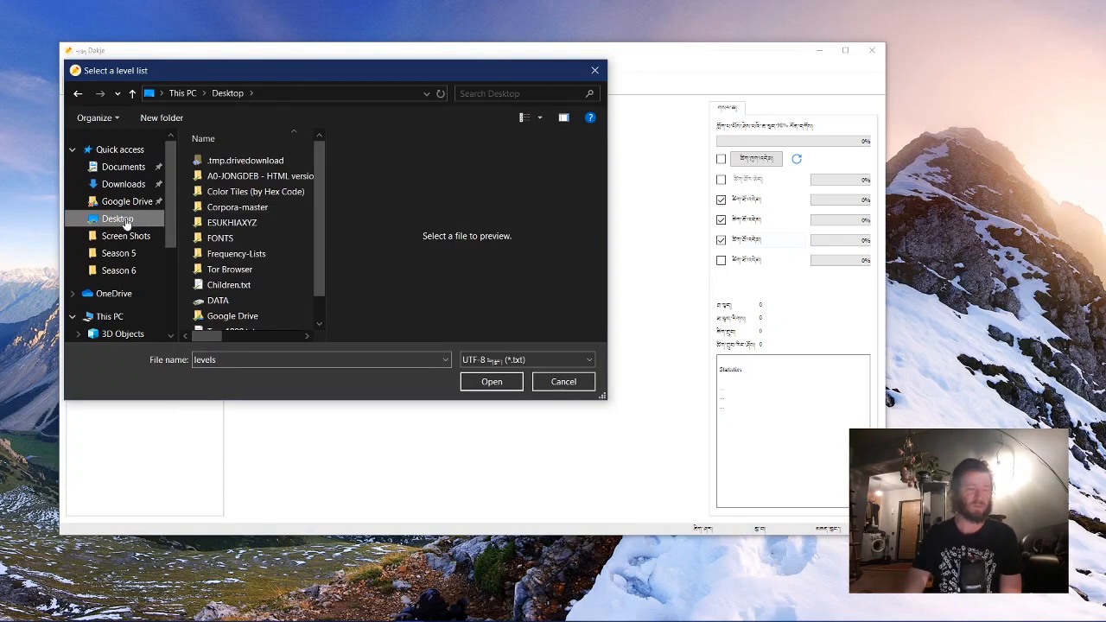
pyautogui.click(230, 322)
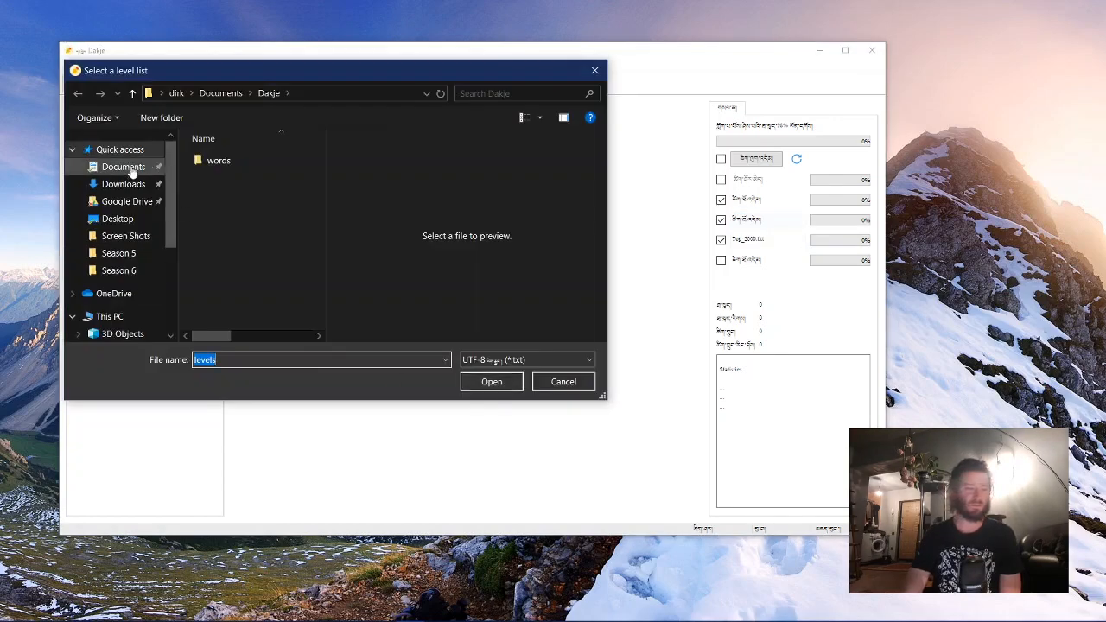
pyautogui.moveTo(119, 219)
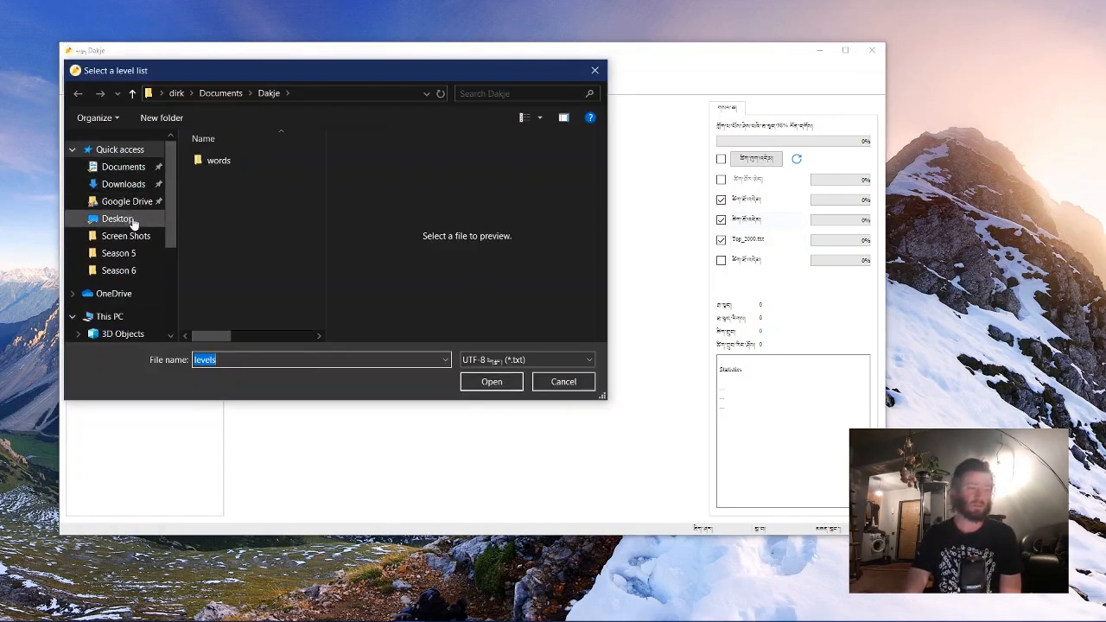
pyautogui.click(118, 217)
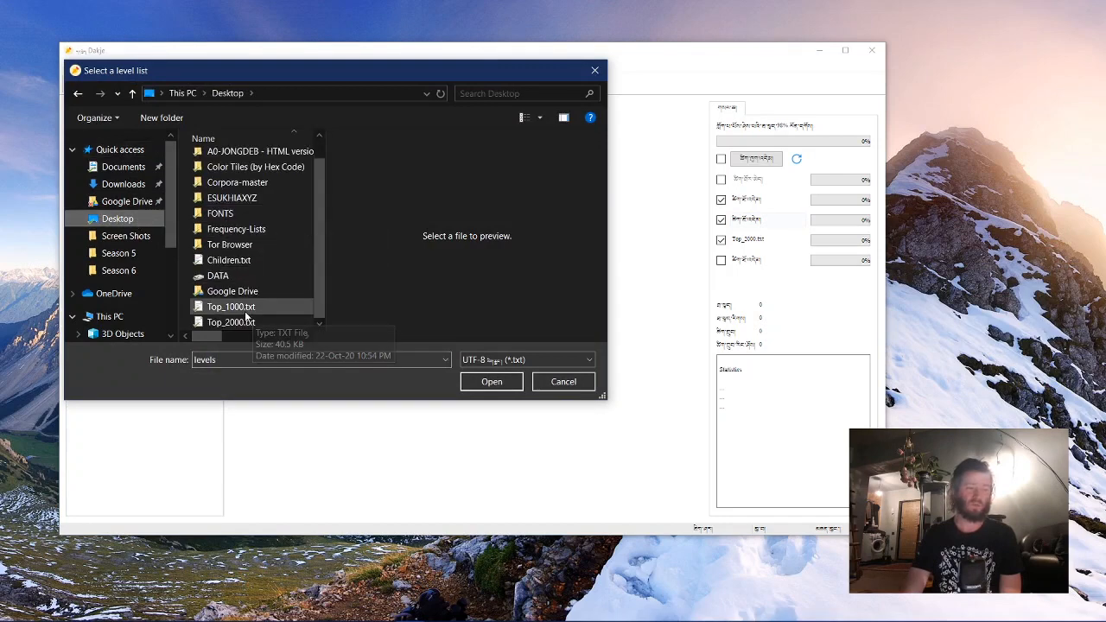
pyautogui.click(491, 381)
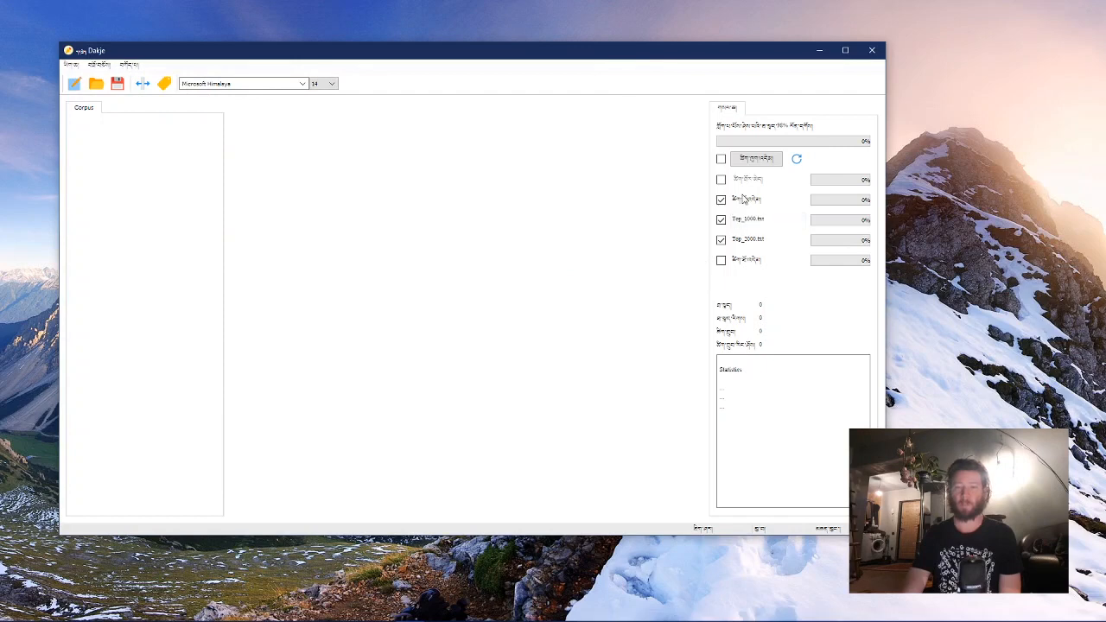
# Step: Load Children.txt from the Desktop into the first level-list slot
pyautogui.click(750, 199)
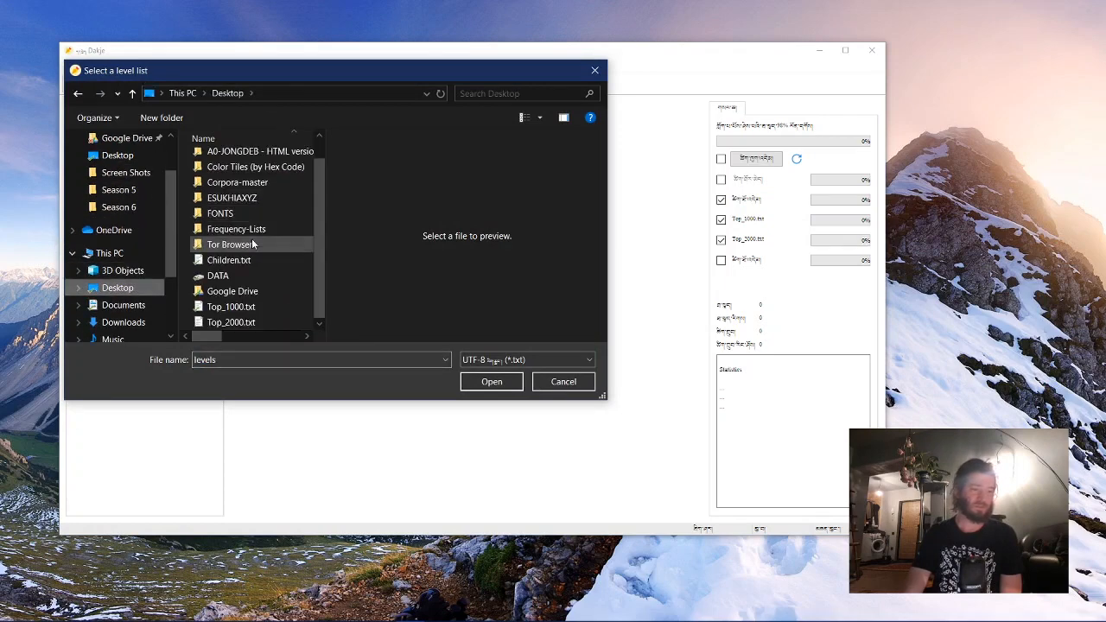
pyautogui.click(229, 259)
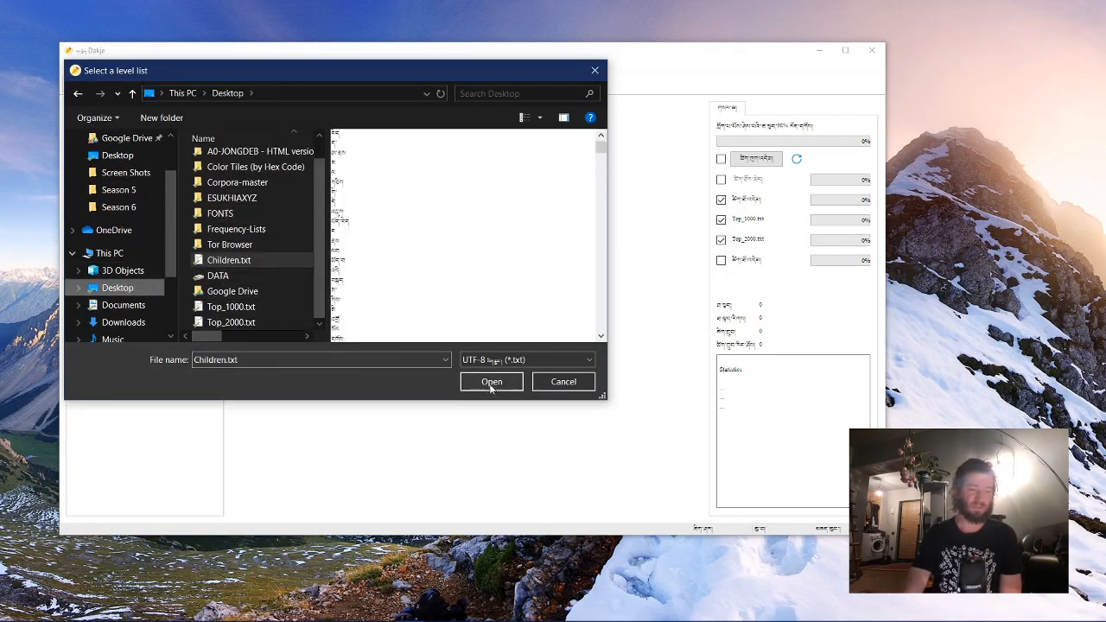
pyautogui.click(492, 381)
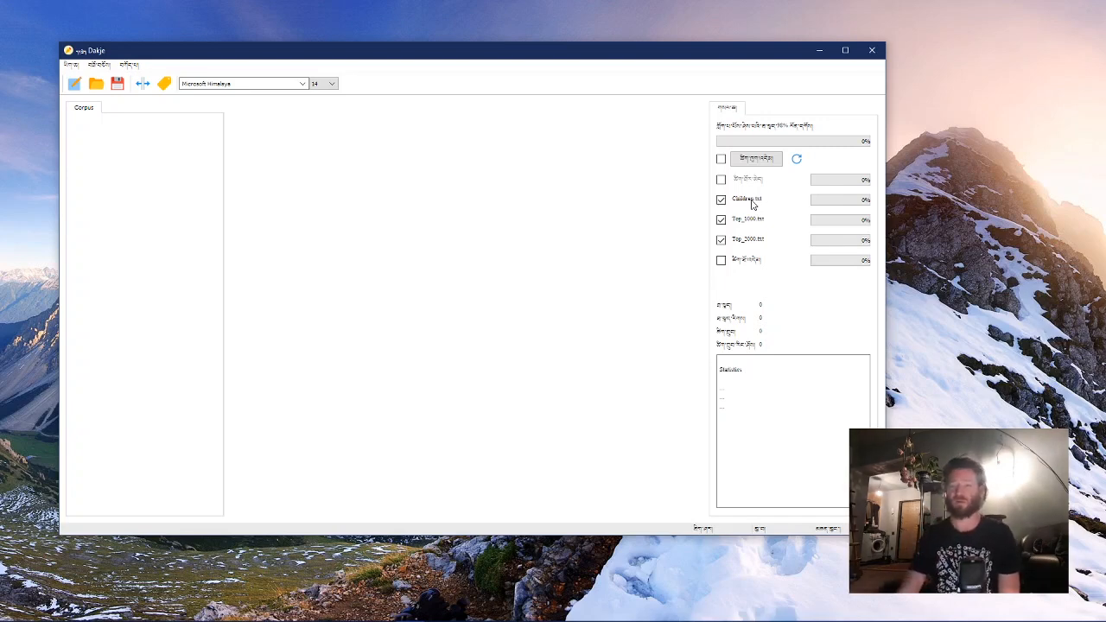
pyautogui.moveTo(853, 243)
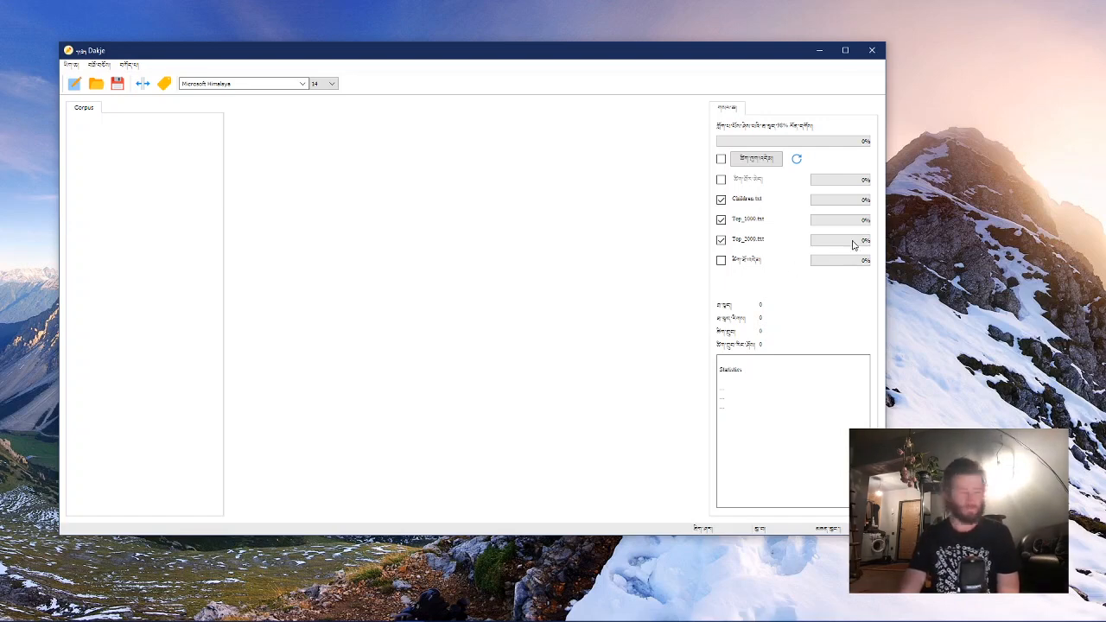
pyautogui.moveTo(840, 264)
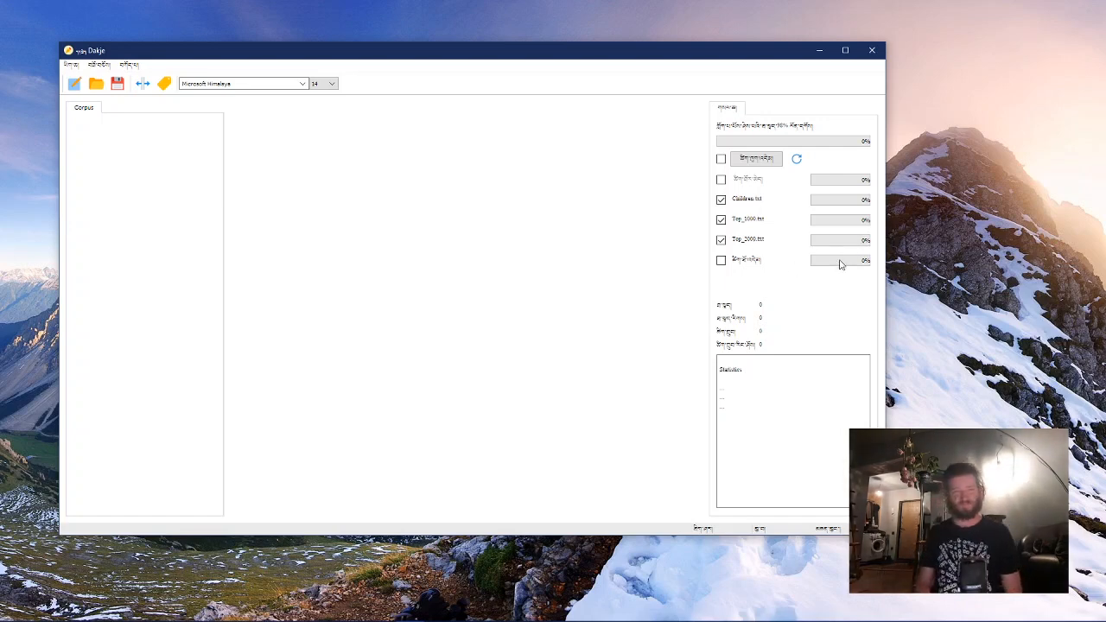
pyautogui.moveTo(853, 254)
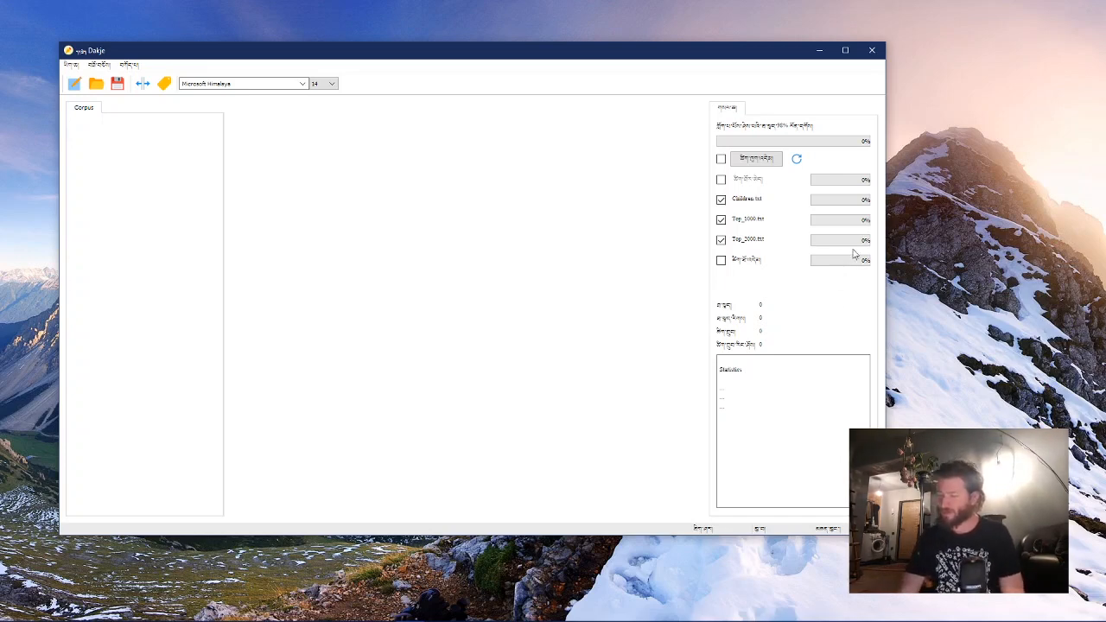
pyautogui.moveTo(792, 319)
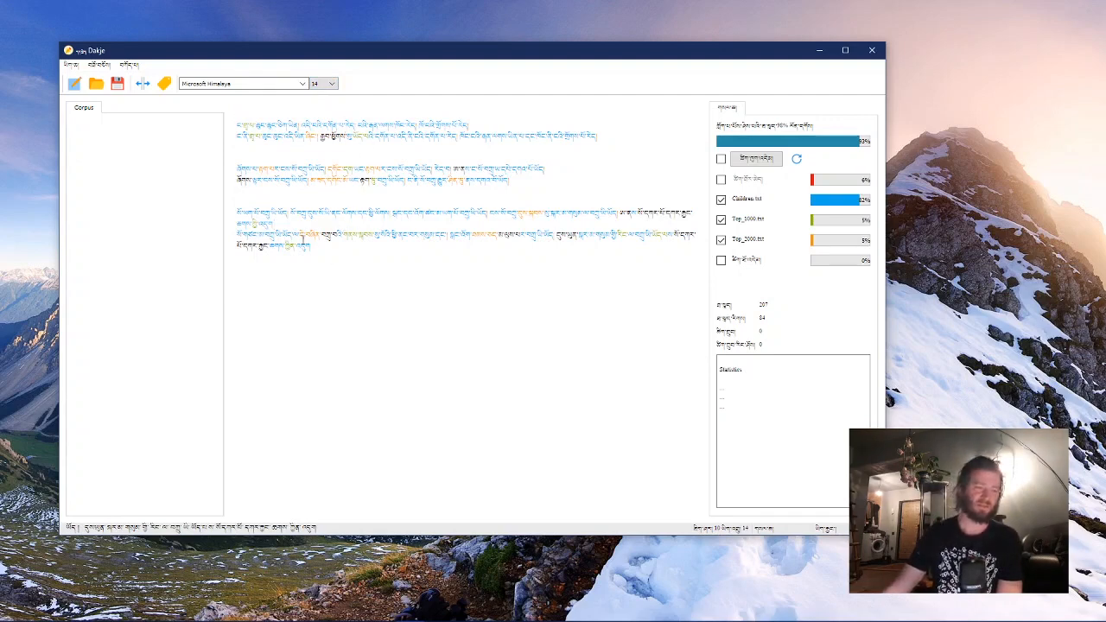
# Step: Select all the story text and set a large, then more moderate, font size
pyautogui.press('ctrl+a')
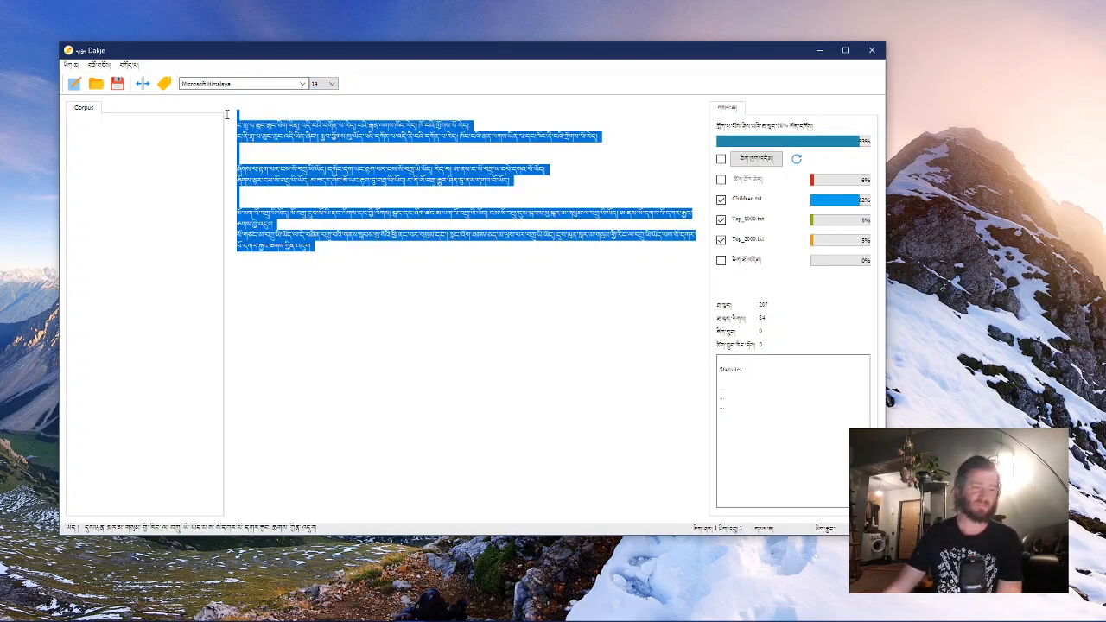
pyautogui.click(331, 83)
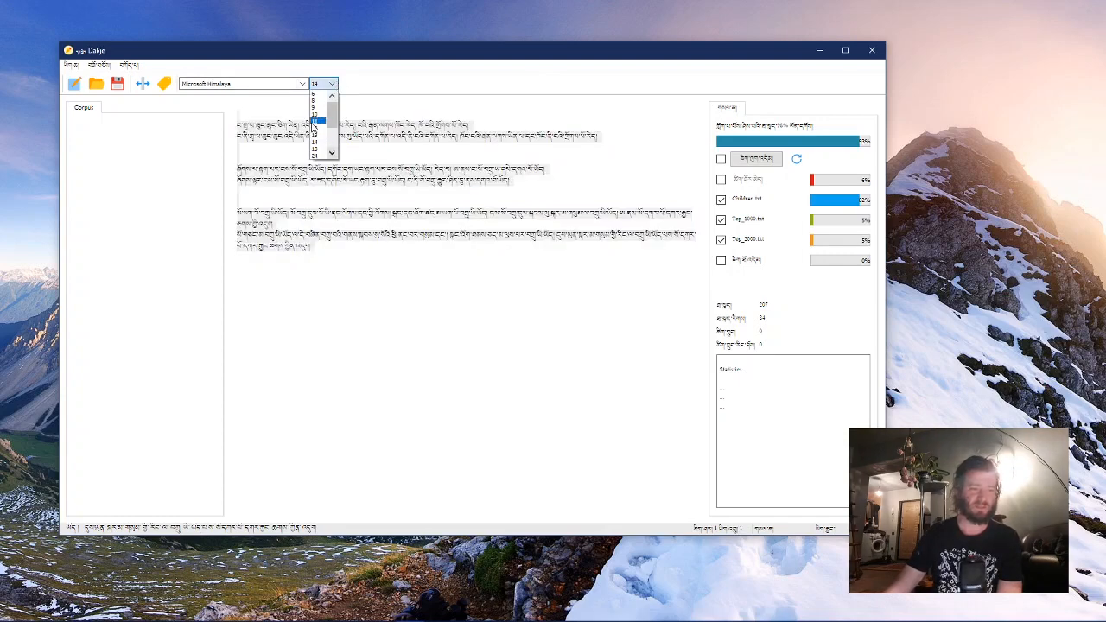
pyautogui.click(315, 150)
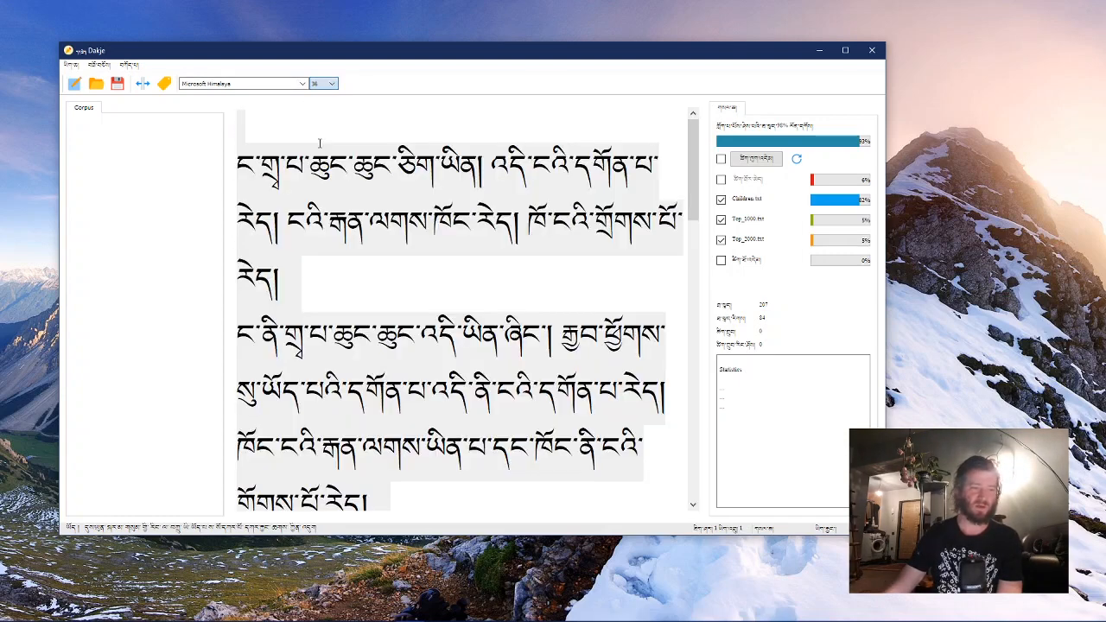
pyautogui.click(332, 83)
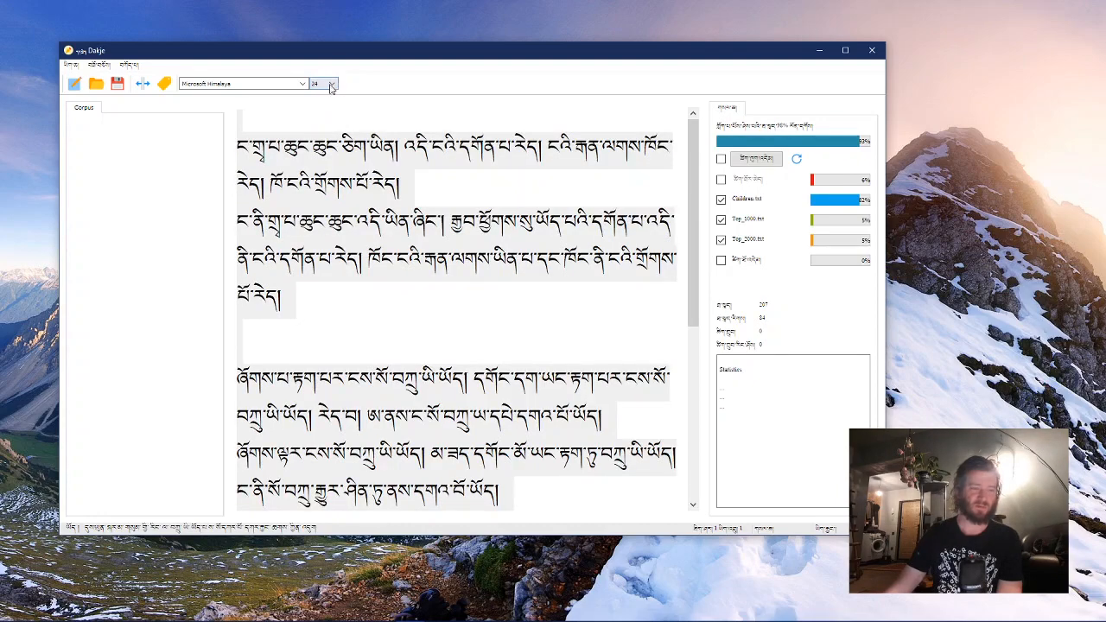
pyautogui.click(331, 83)
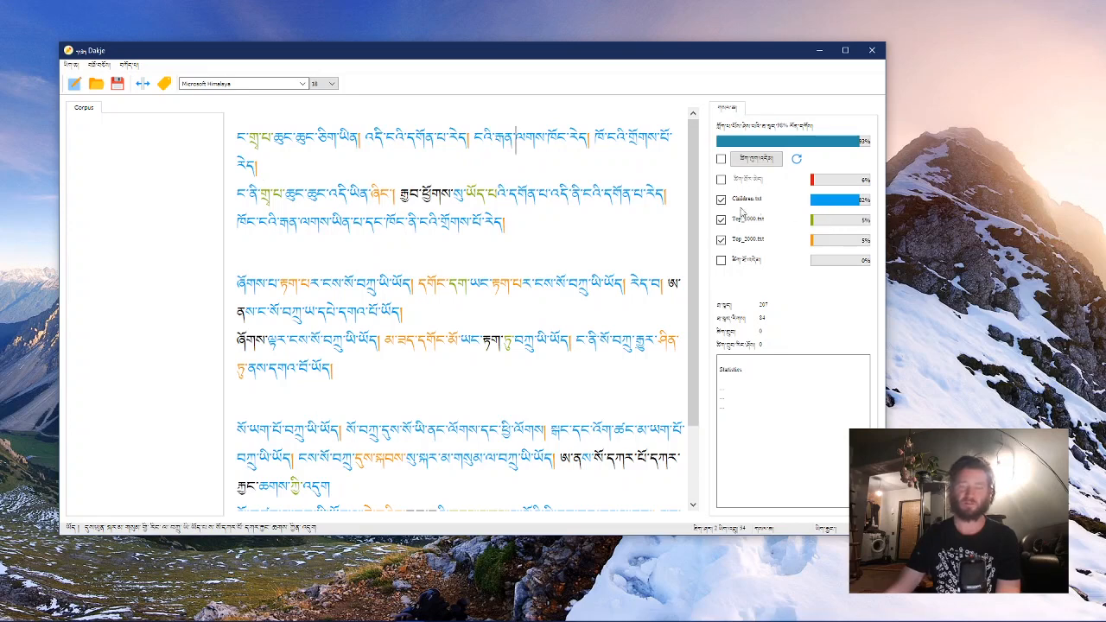
pyautogui.moveTo(818, 230)
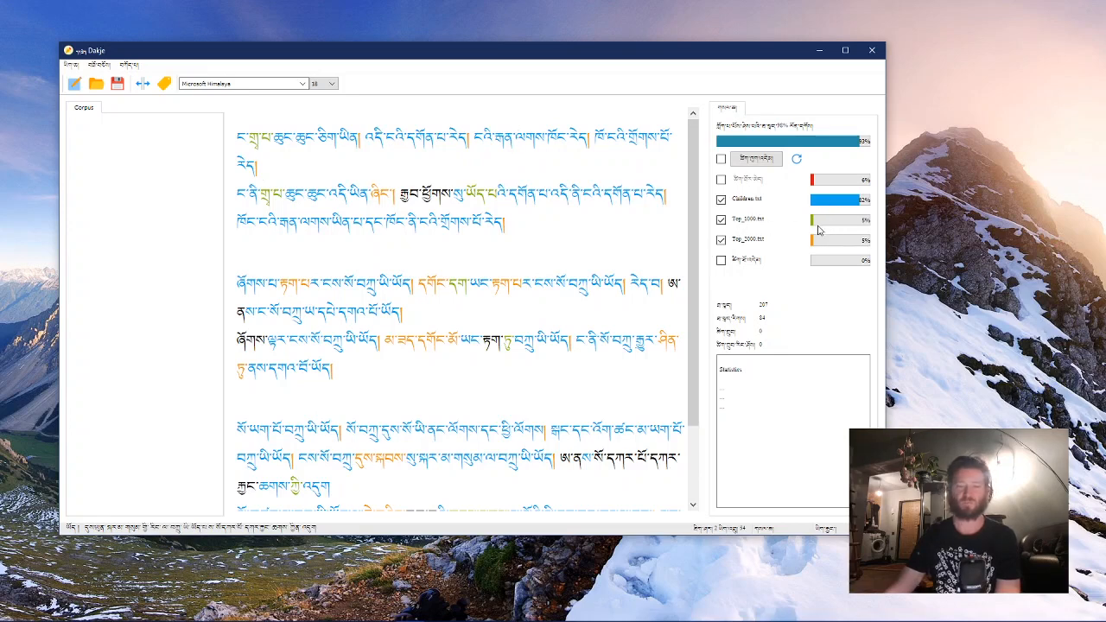
pyautogui.moveTo(818, 246)
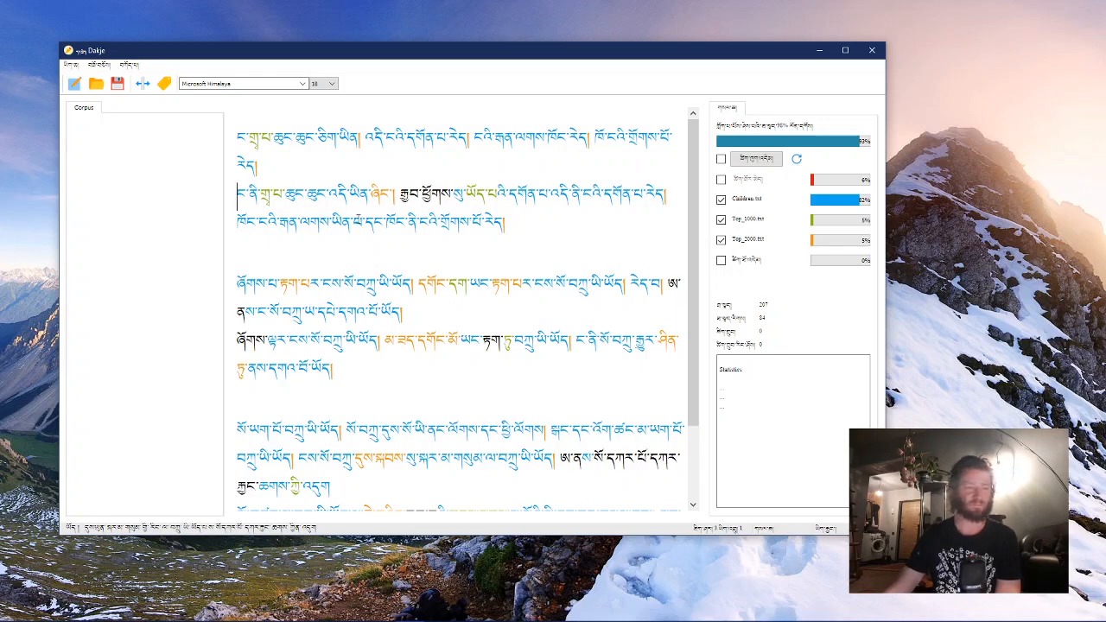
pyautogui.moveTo(140, 84)
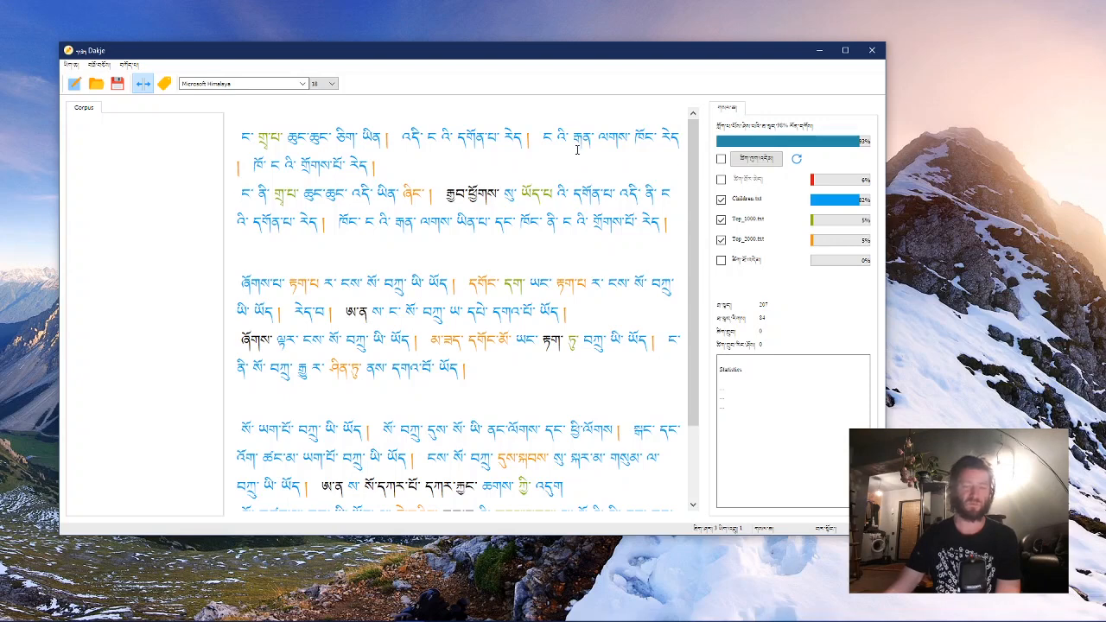
# Step: Scroll down through the colour-coded Tibetan story text
pyautogui.scroll(-3)
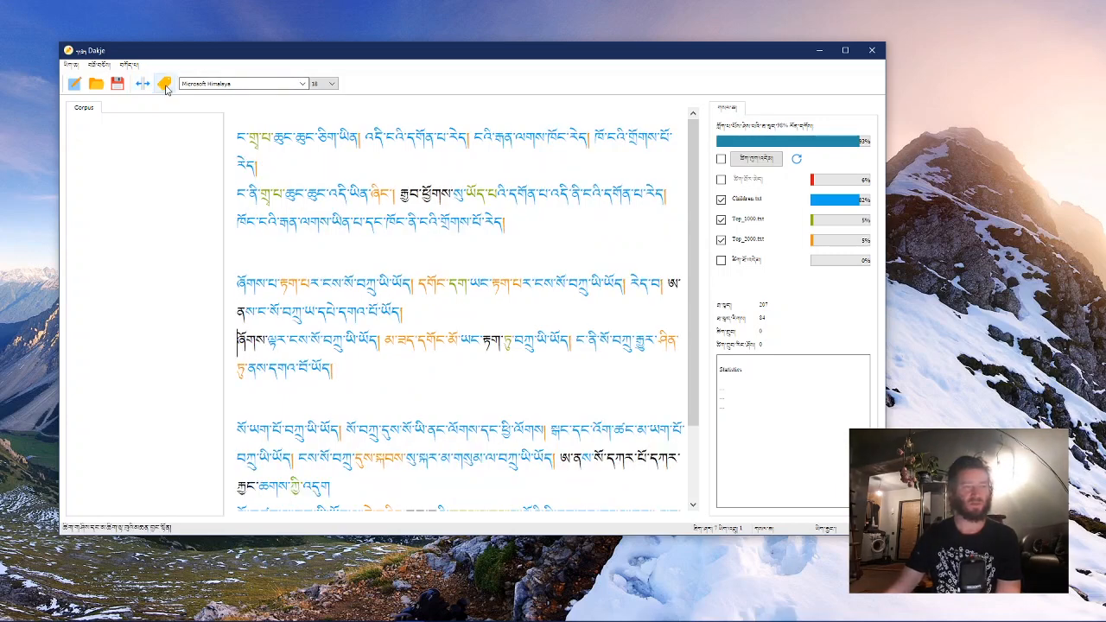
pyautogui.moveTo(166, 86)
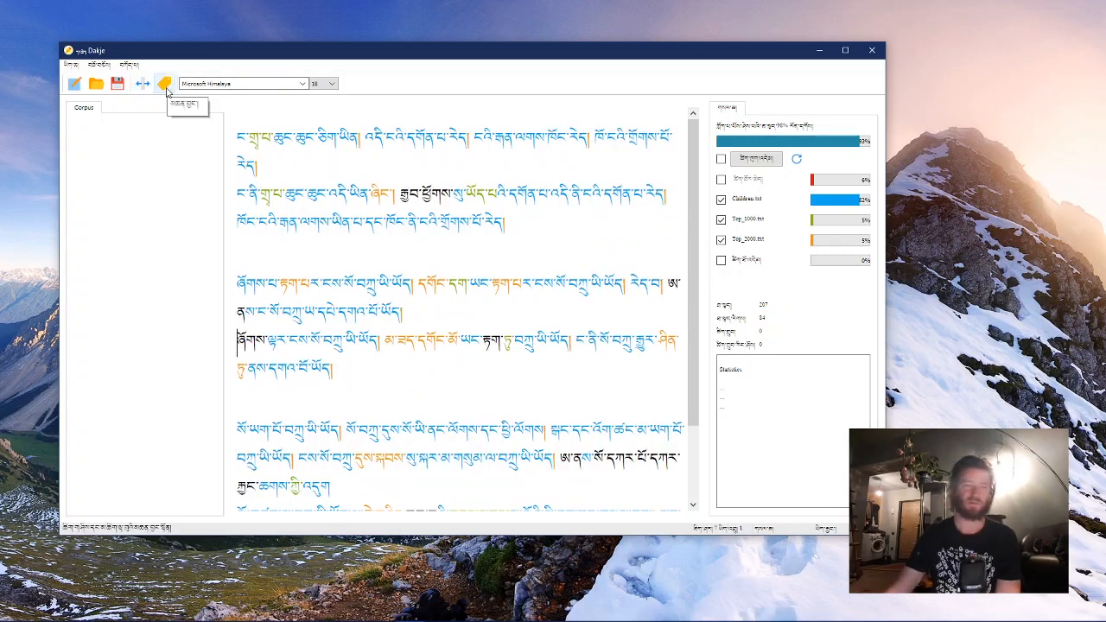
# Step: Toggle part-of-speech tags onto every word, then back to plain highlighted text
pyautogui.click(163, 83)
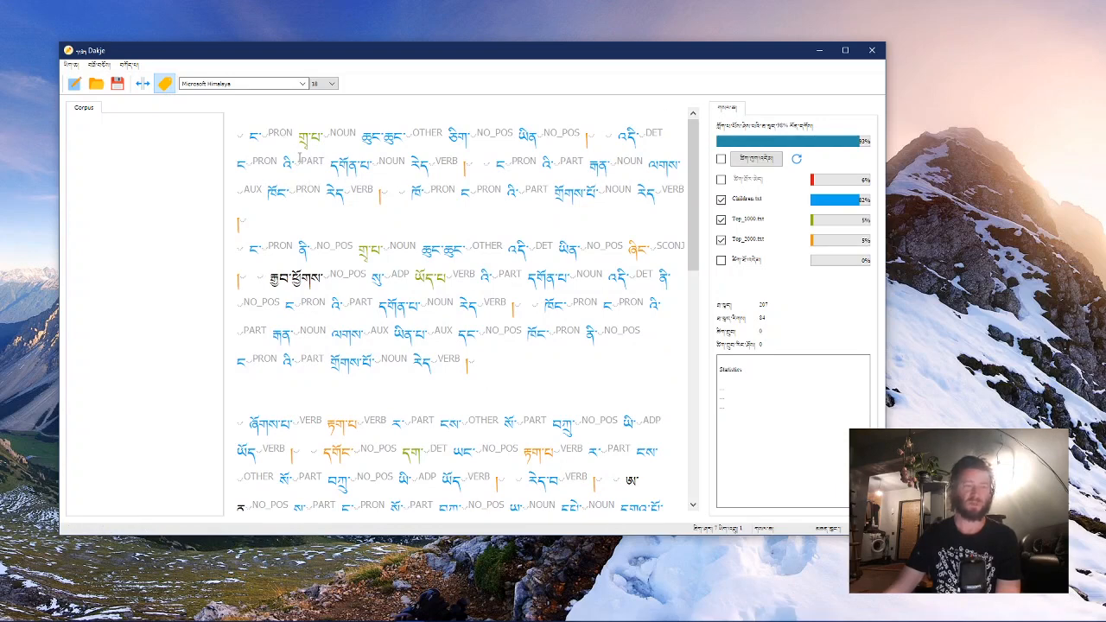
pyautogui.moveTo(402, 138)
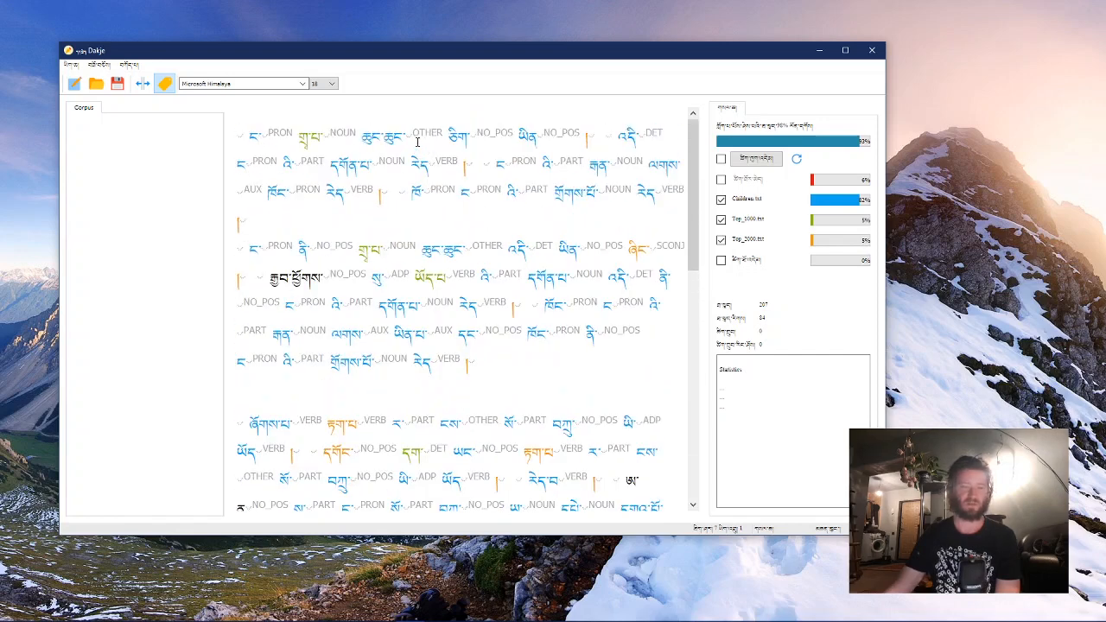
pyautogui.click(163, 84)
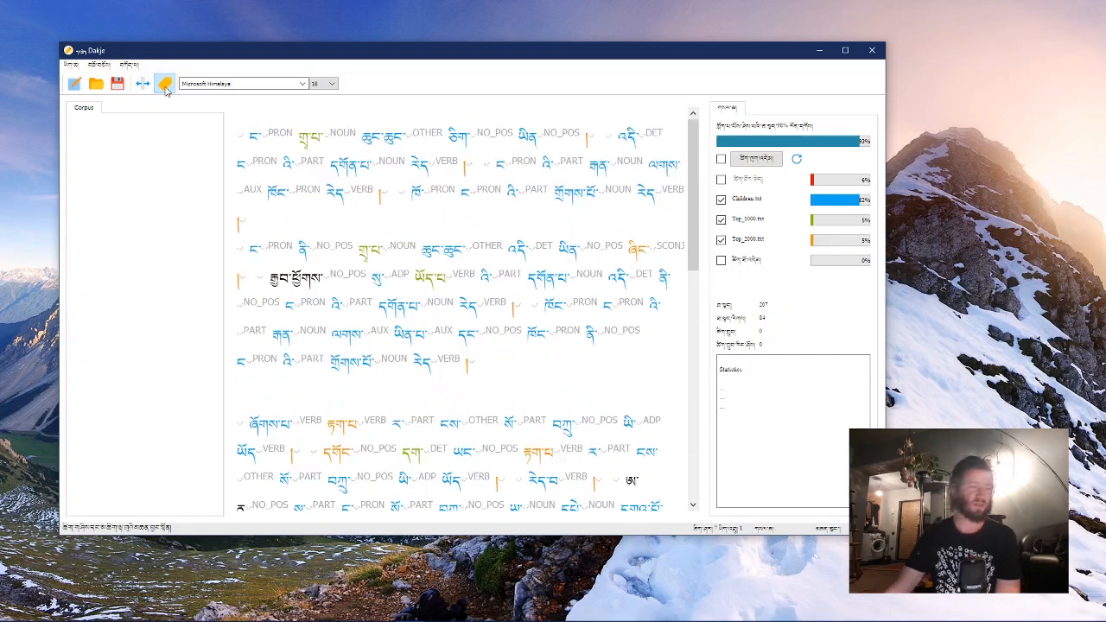
pyautogui.moveTo(164, 87)
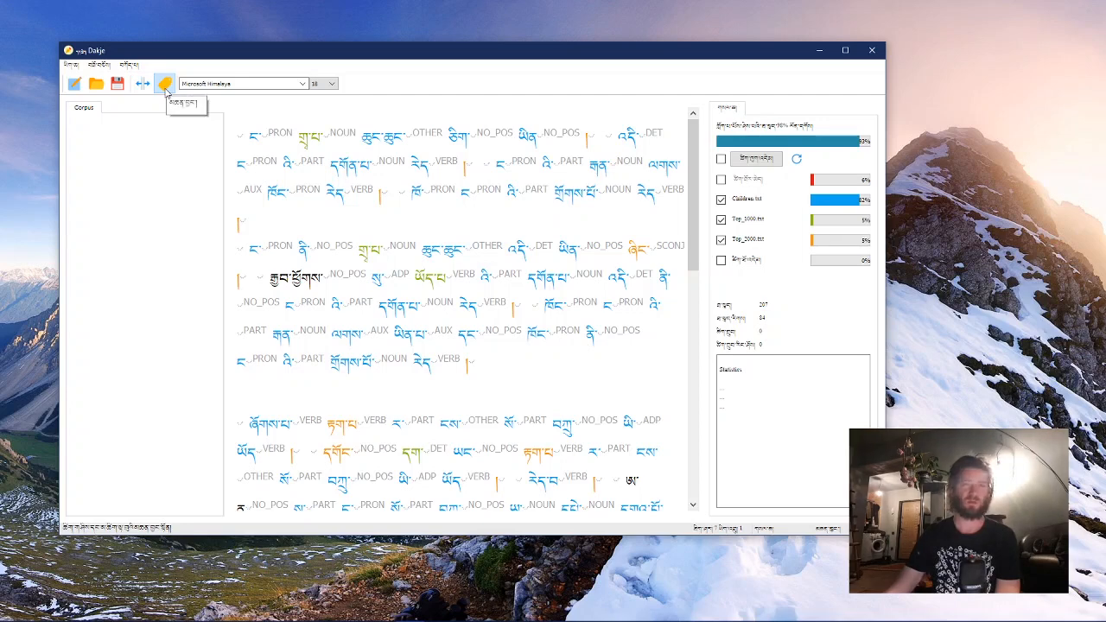
pyautogui.moveTo(166, 93)
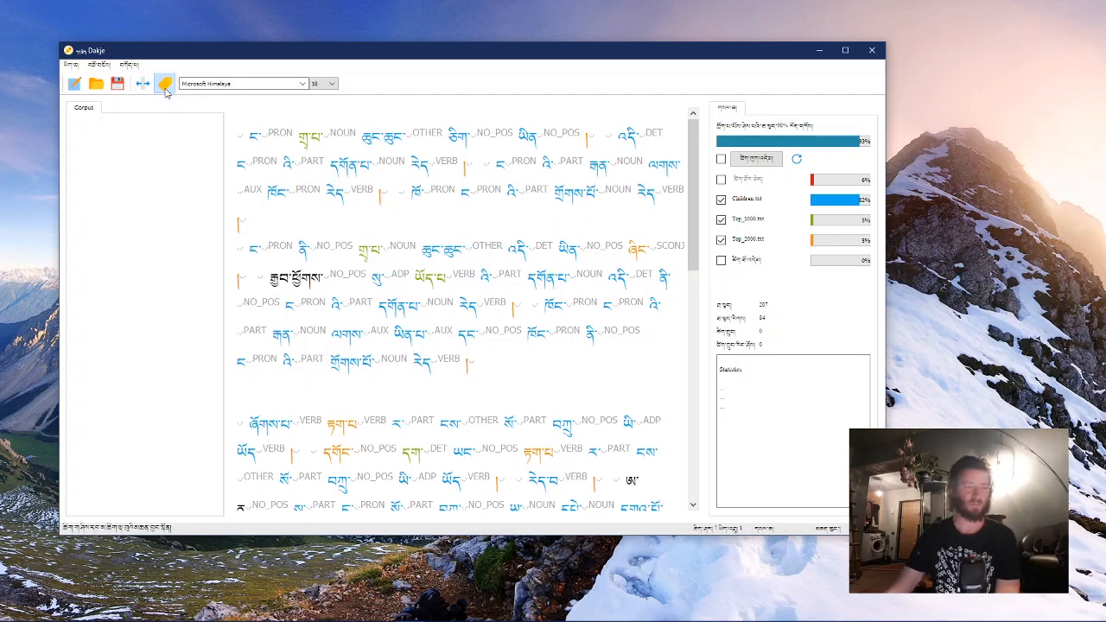
pyautogui.click(164, 83)
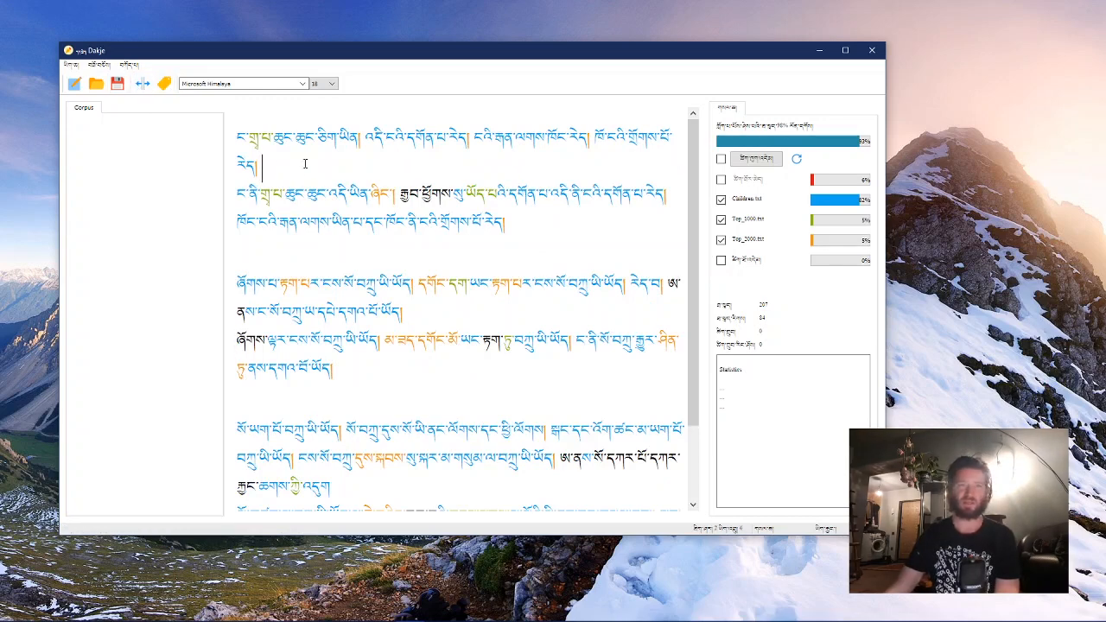
pyautogui.moveTo(343, 249)
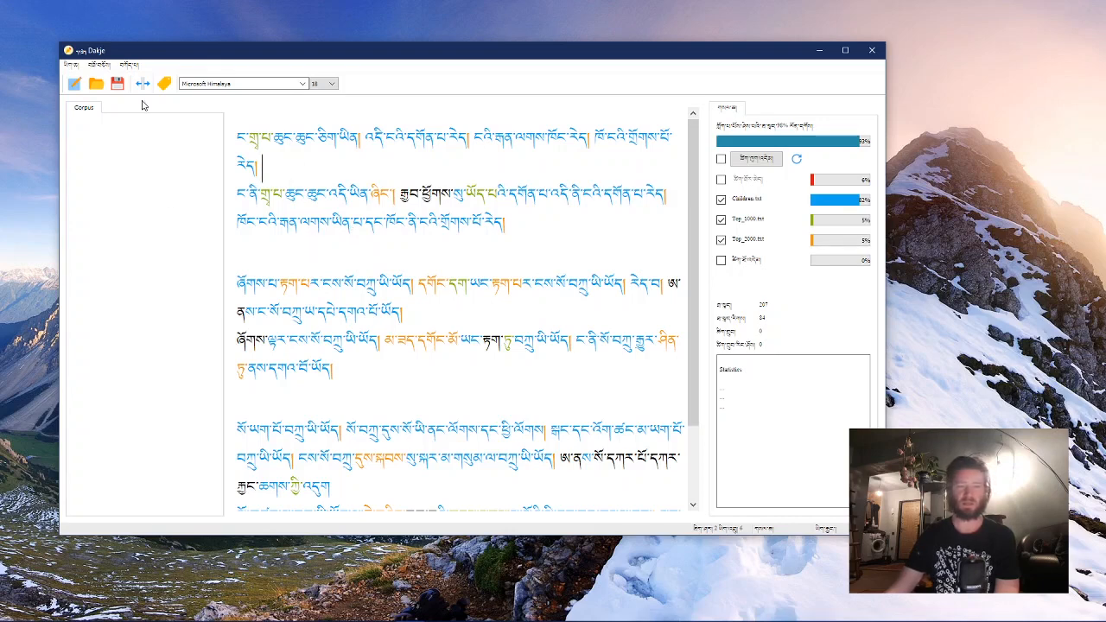
pyautogui.click(73, 63)
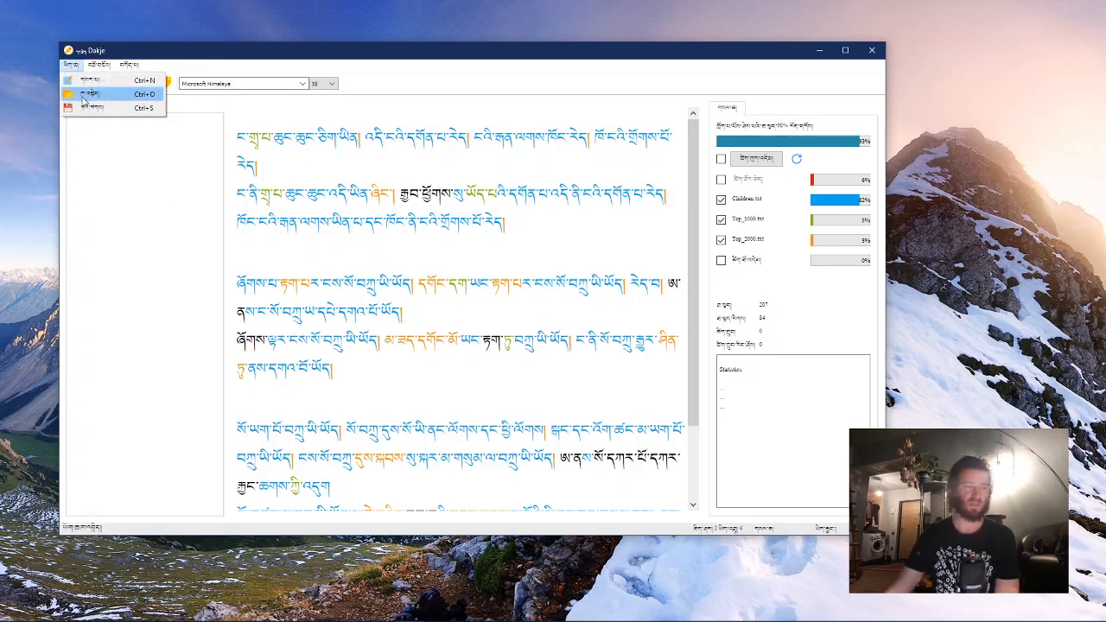
pyautogui.click(90, 93)
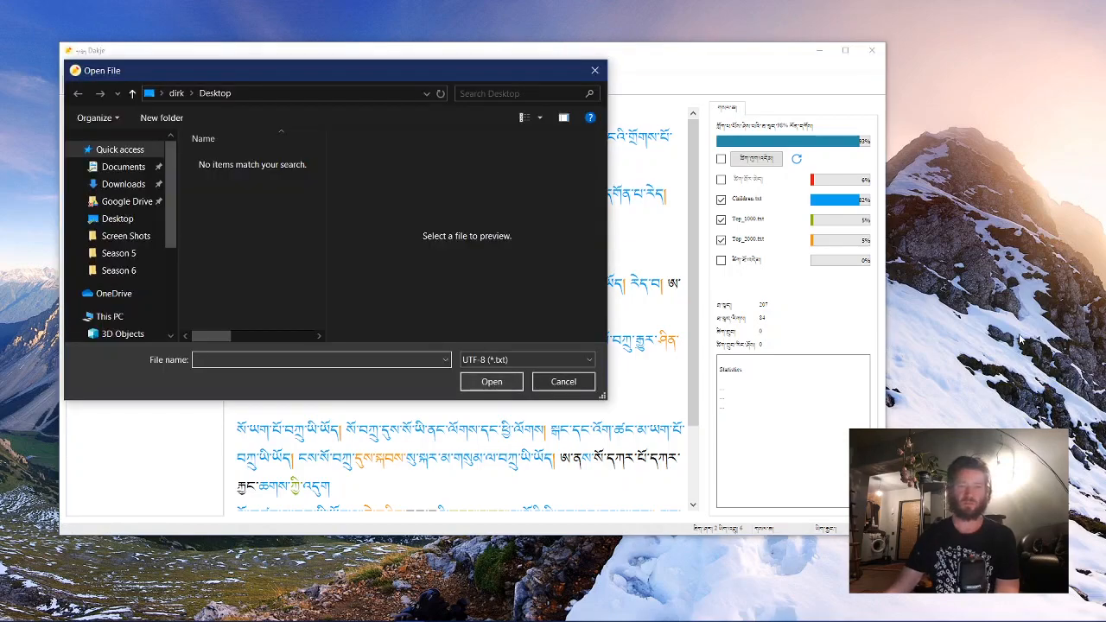
pyautogui.click(564, 381)
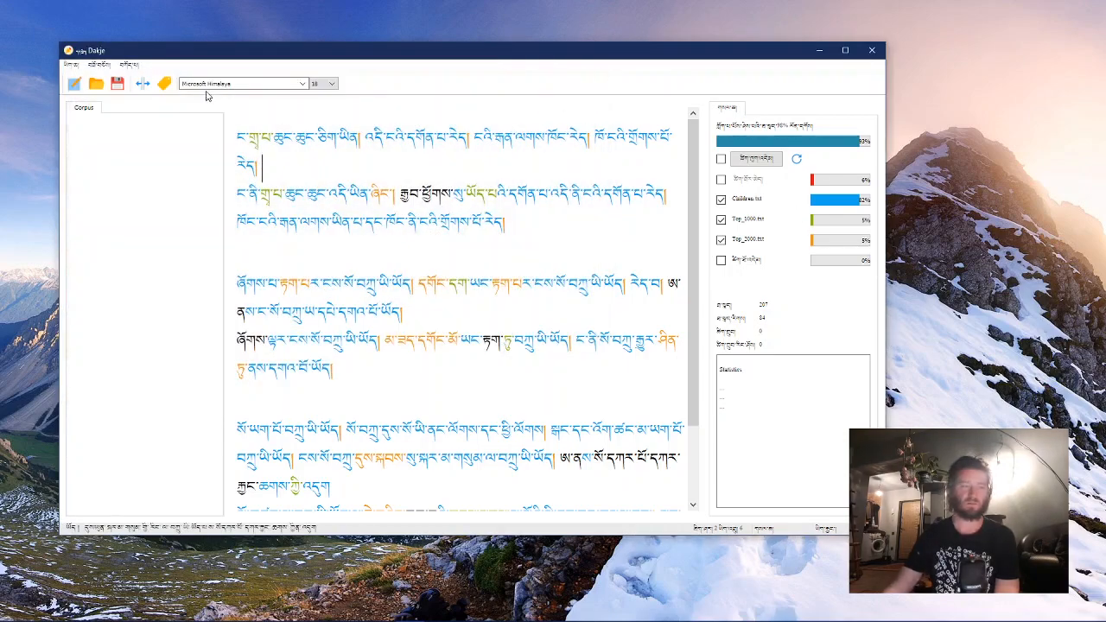
pyautogui.click(73, 65)
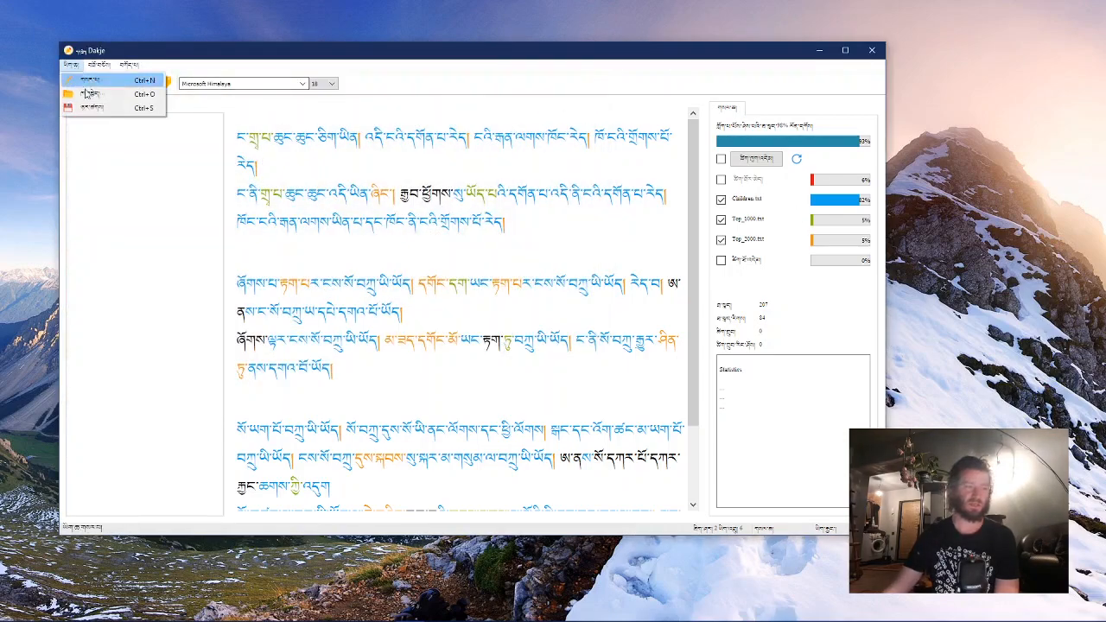
pyautogui.moveTo(113, 95)
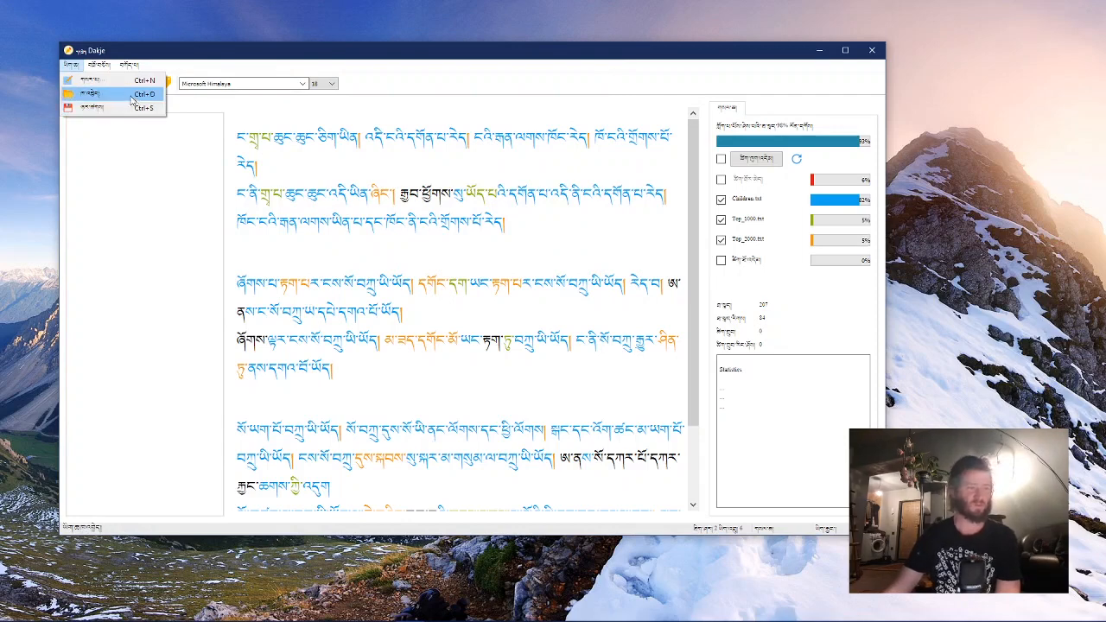
pyautogui.moveTo(82, 84)
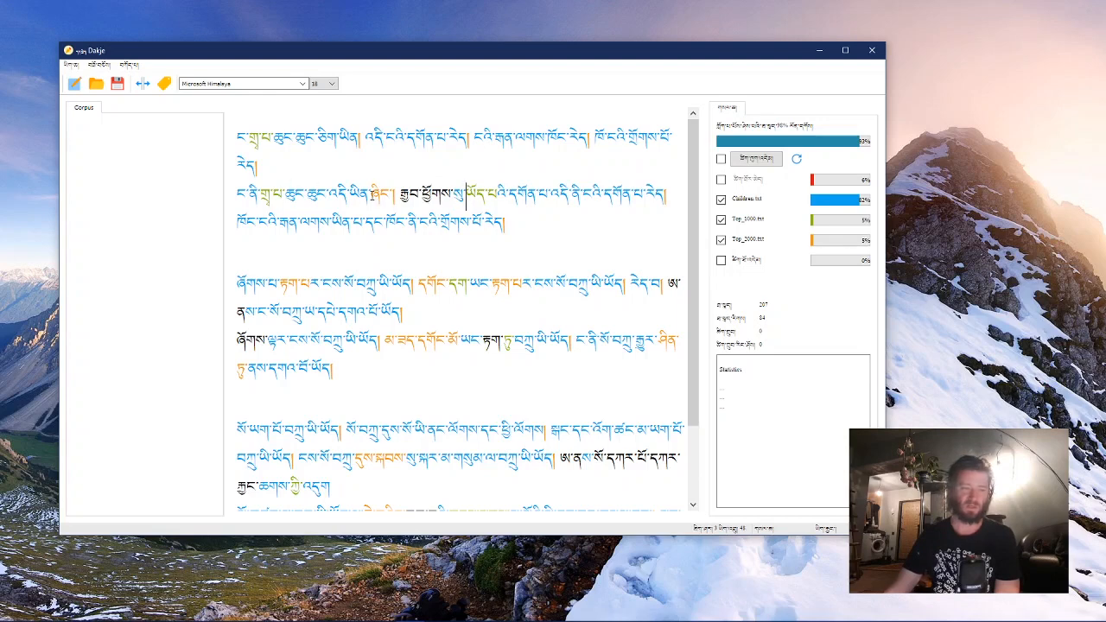
# Step: Delete the orange word in the second sentence so counts drop to 206 and 82
pyautogui.doubleClick(377, 195)
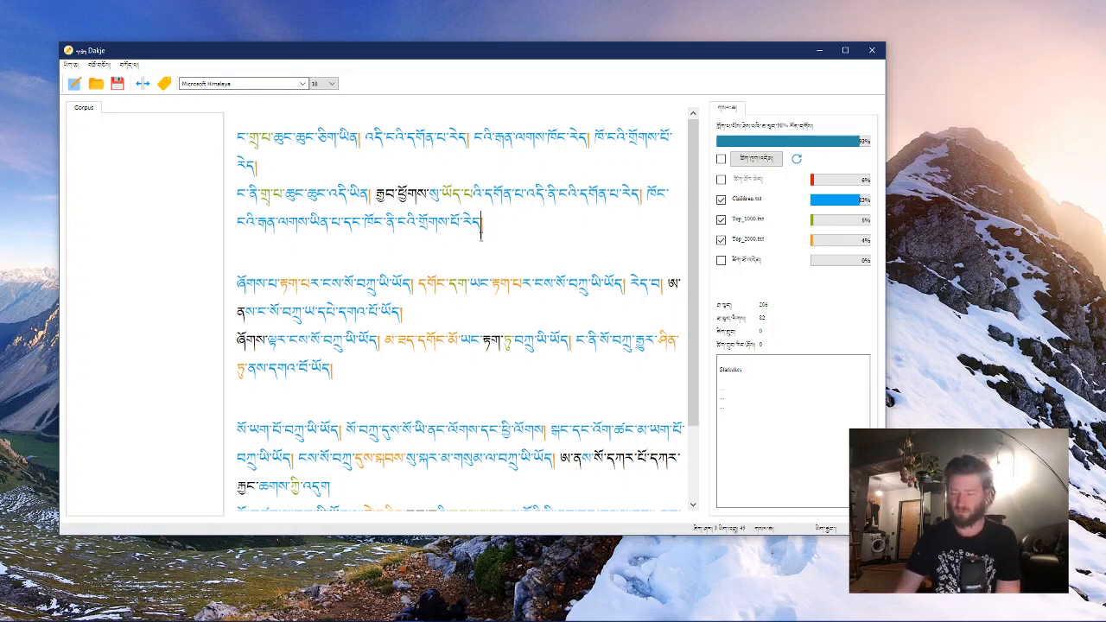
pyautogui.press('ctrl+a')
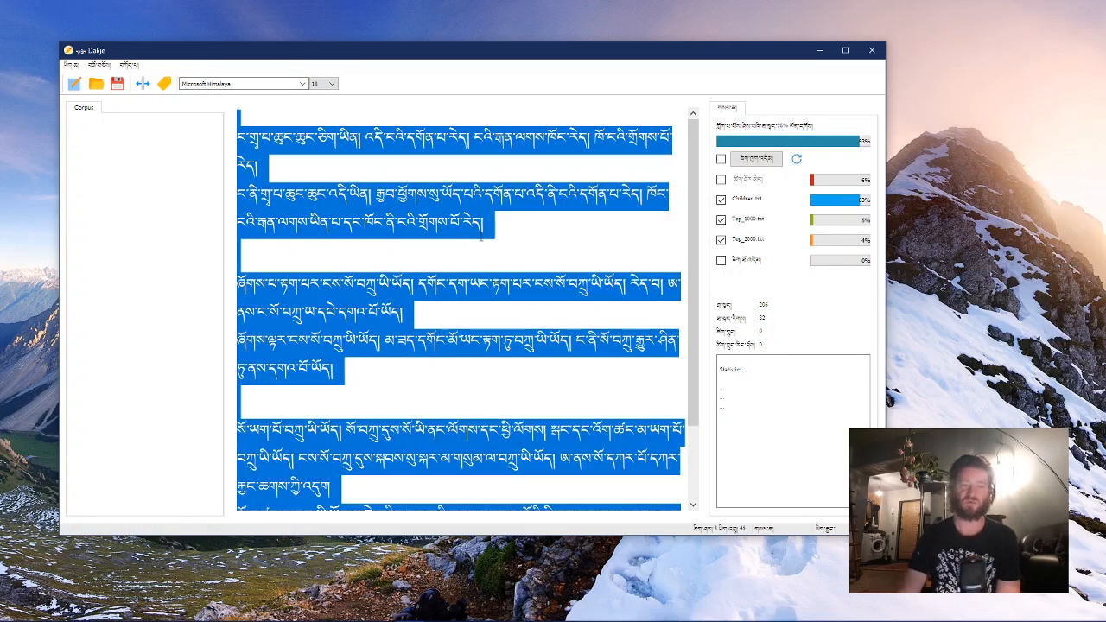
pyautogui.click(523, 181)
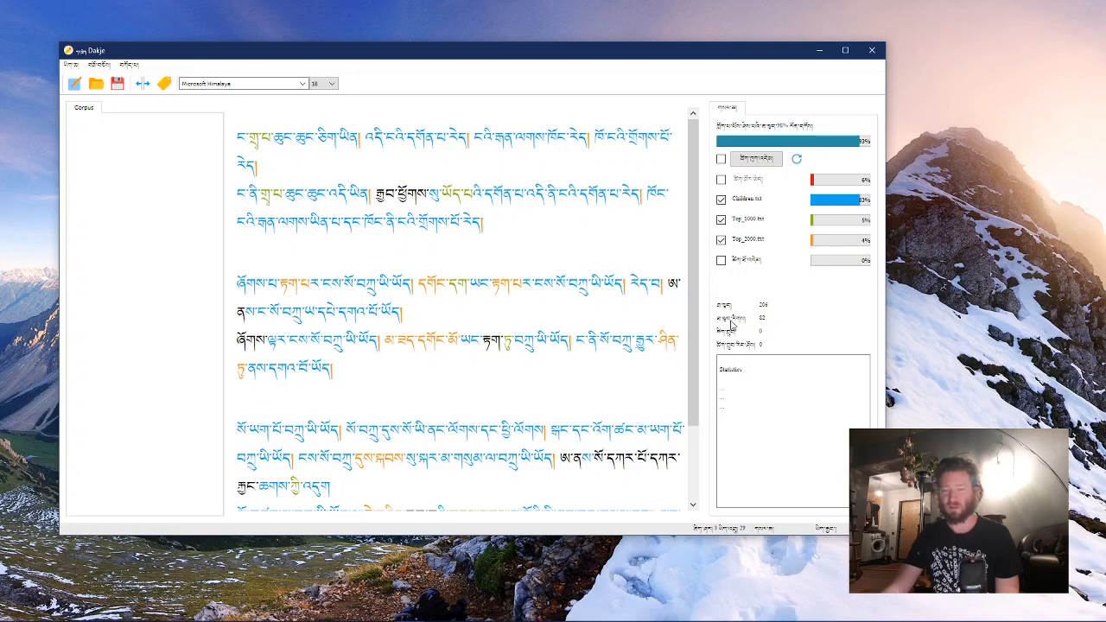
pyautogui.moveTo(757, 315)
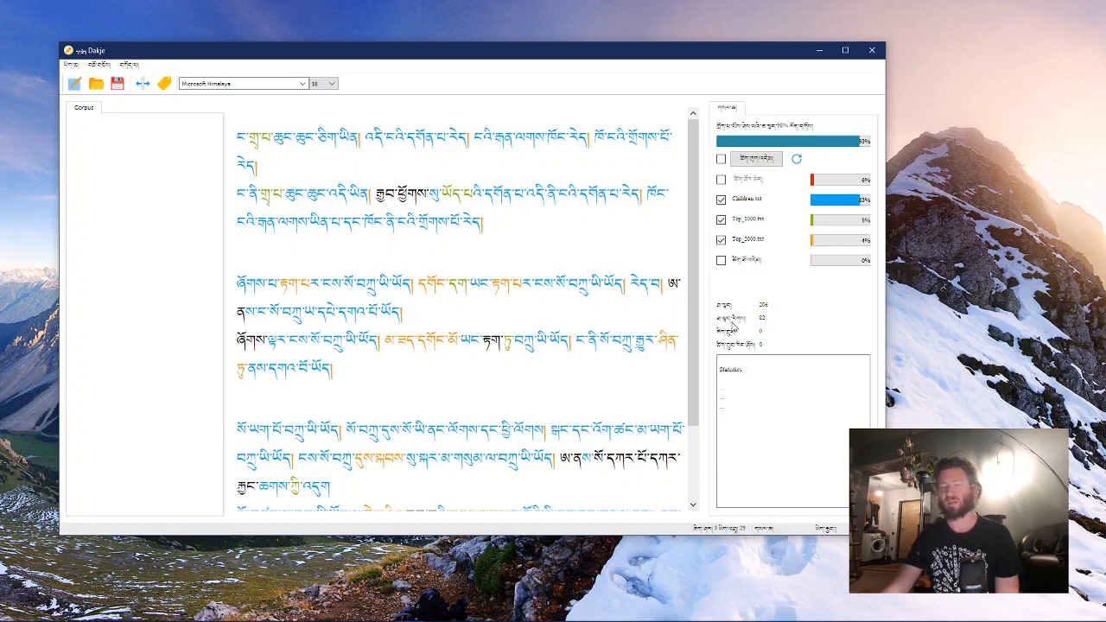
pyautogui.moveTo(769, 323)
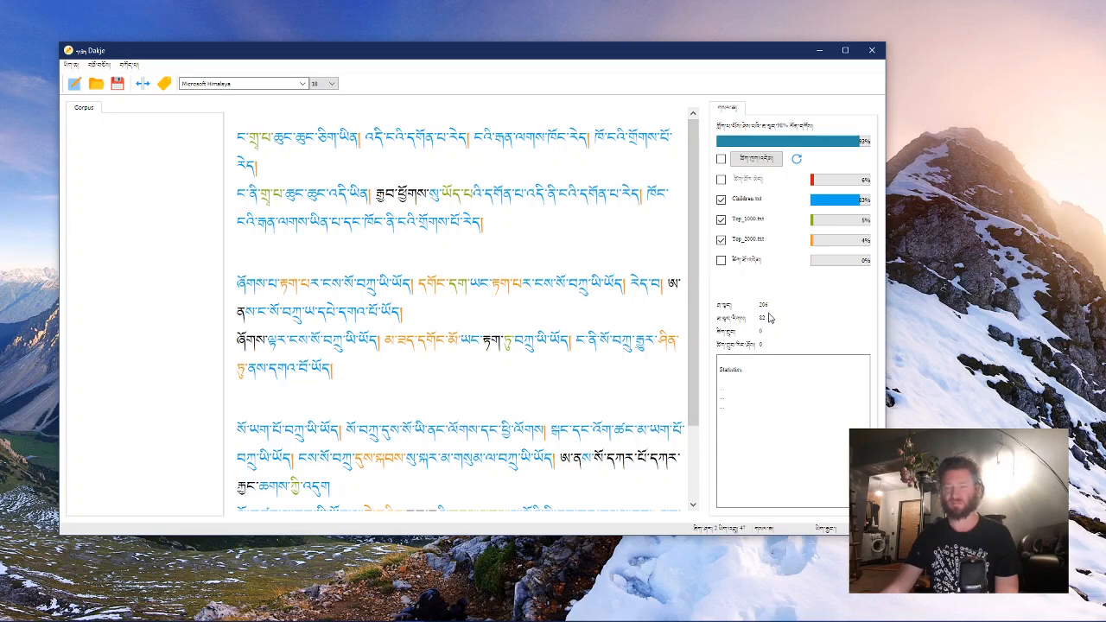
pyautogui.moveTo(764, 332)
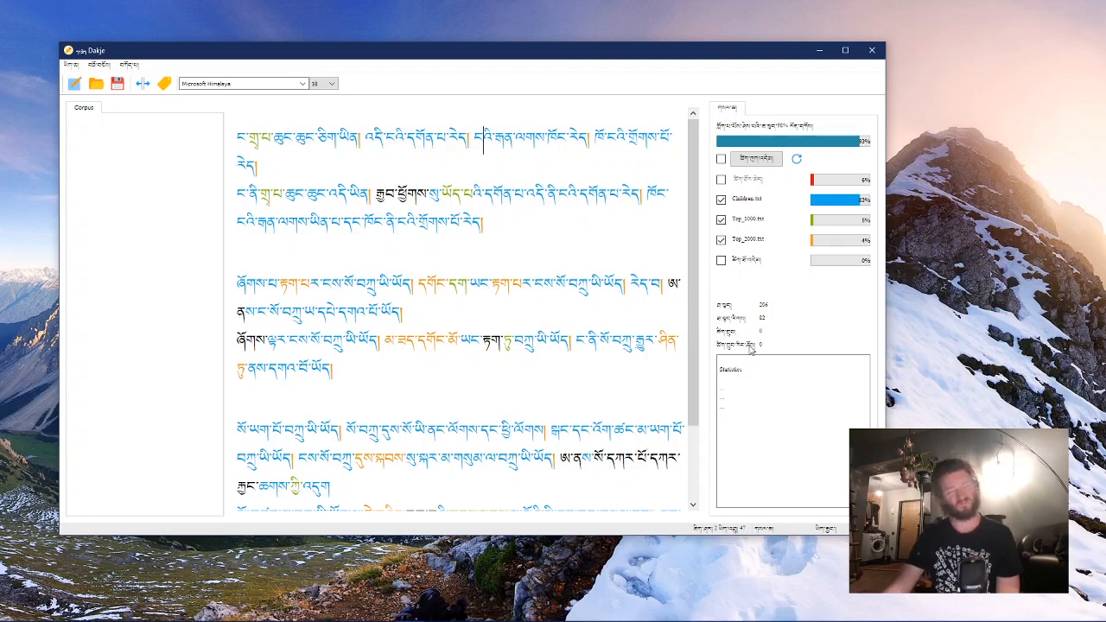
pyautogui.moveTo(771, 338)
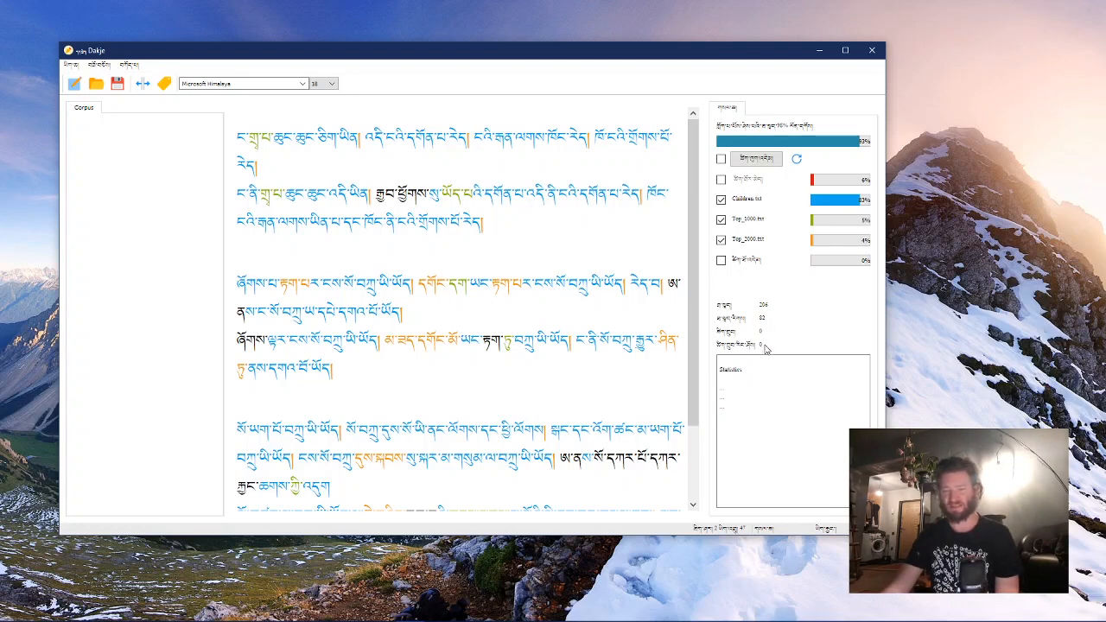
pyautogui.moveTo(766, 349)
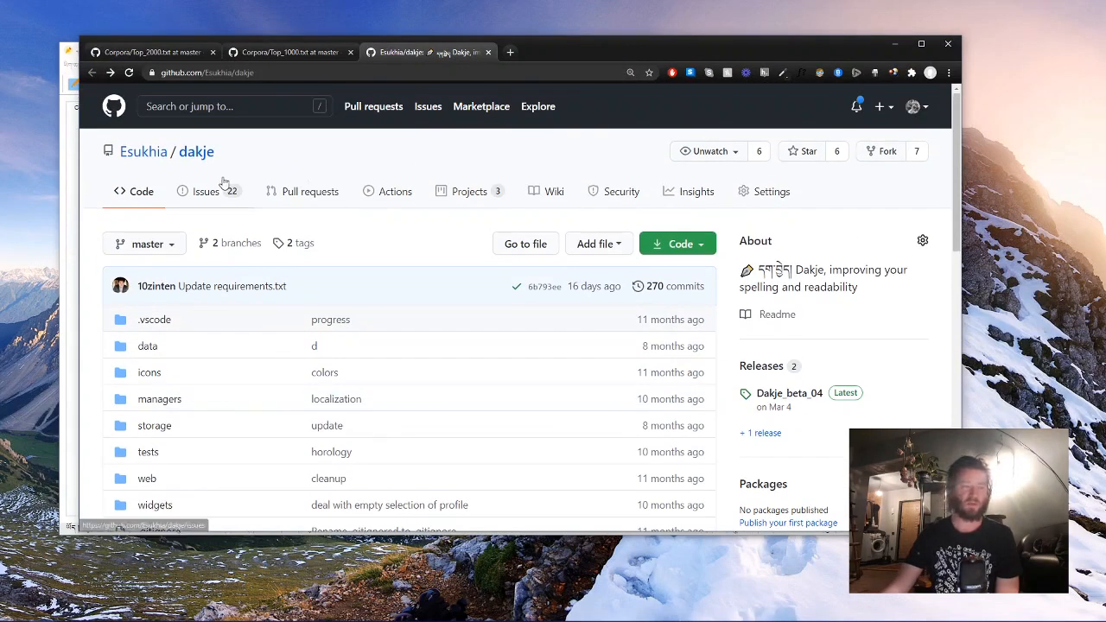
# Step: Open a blank new-issue form from the dakje repository's Issues list
pyautogui.click(206, 191)
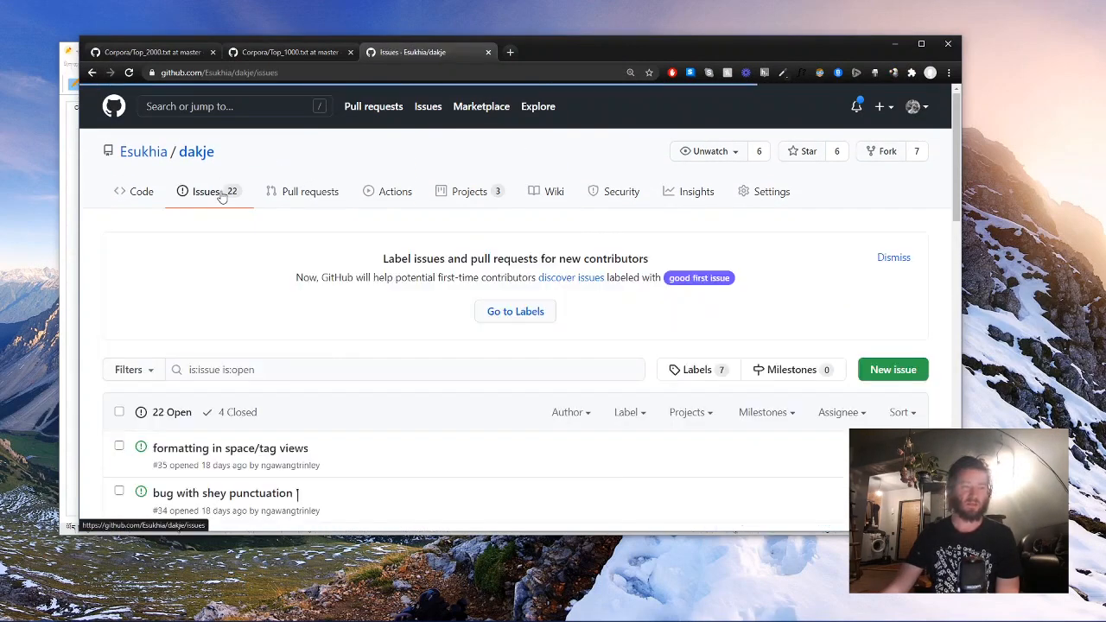
pyautogui.scroll(-3)
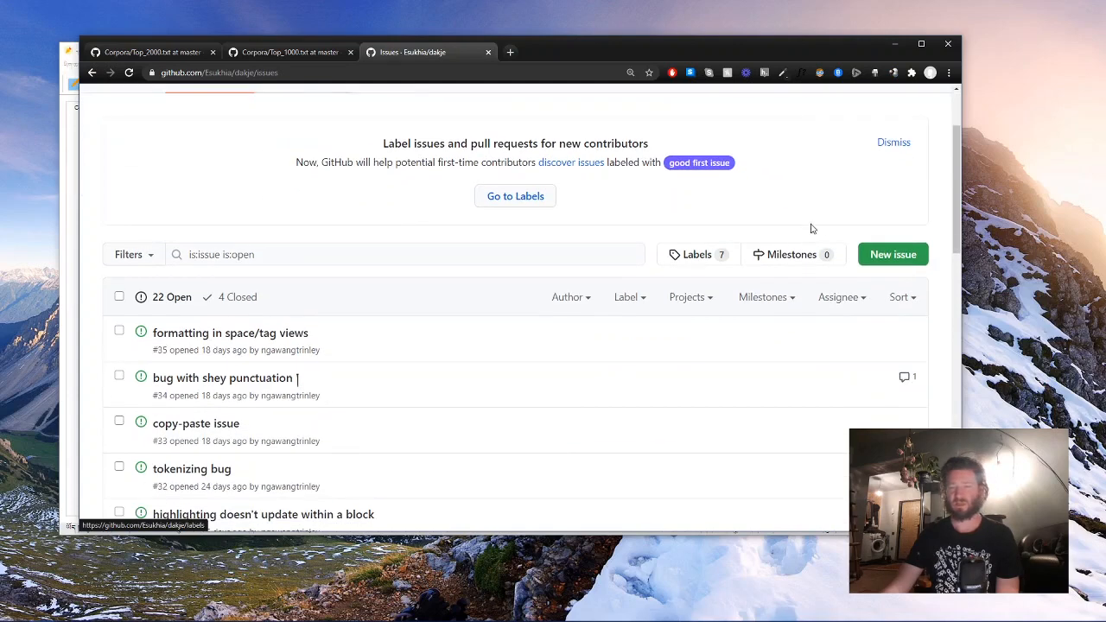
pyautogui.click(892, 254)
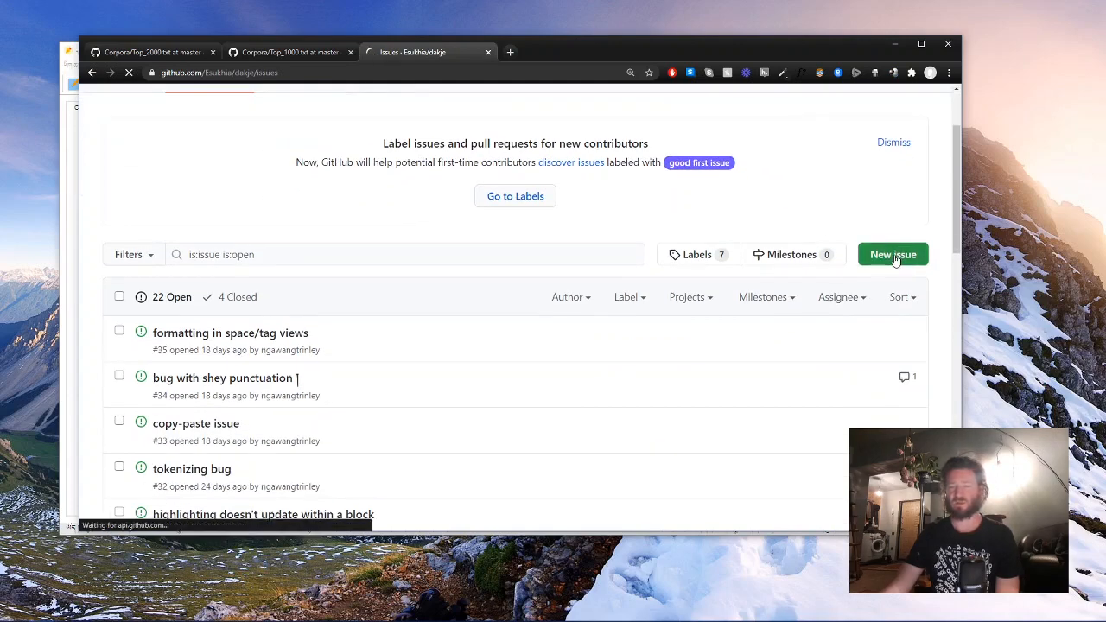
pyautogui.click(893, 254)
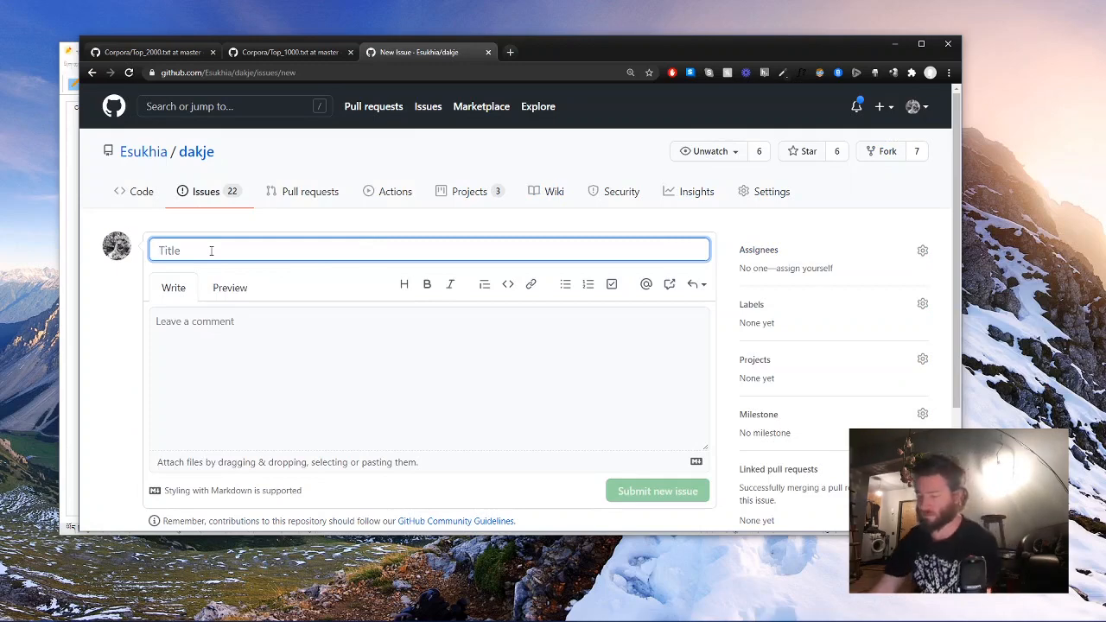
# Step: Title the issue "Sentence totals don't populate / get counted" and focus the comment box
pyautogui.write('Sentence totals')
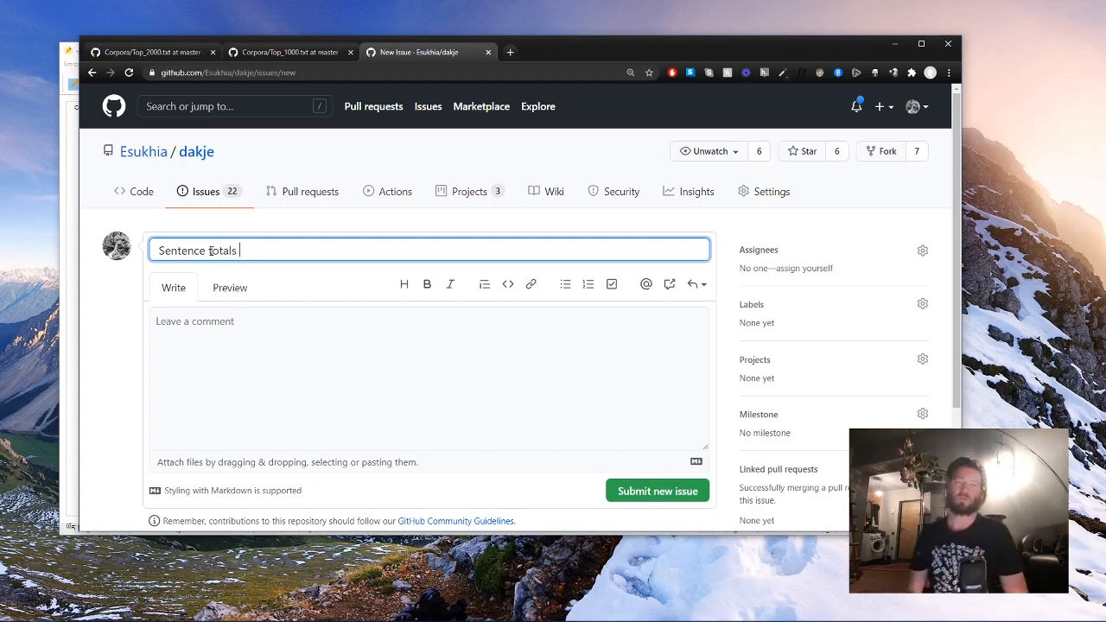
pyautogui.write('don')
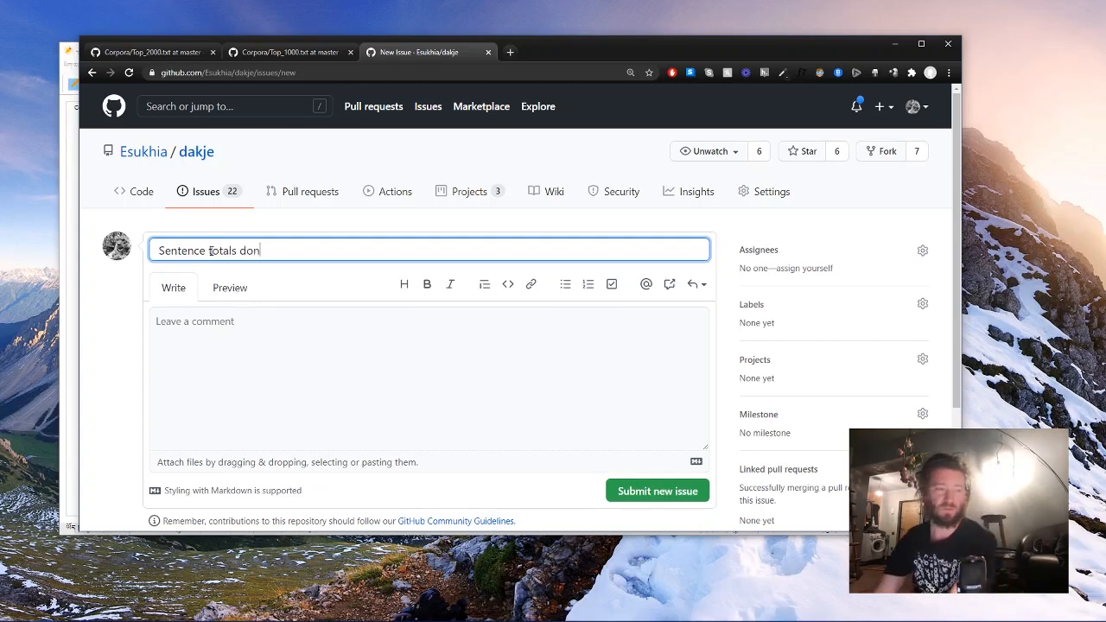
pyautogui.write("'t populate / get")
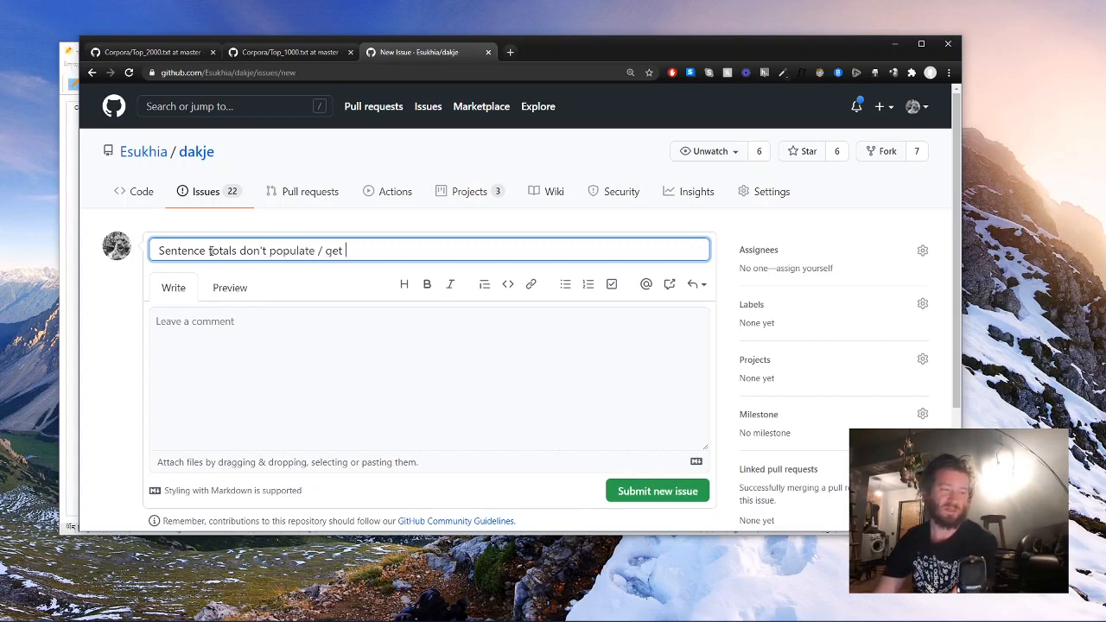
pyautogui.write('counted')
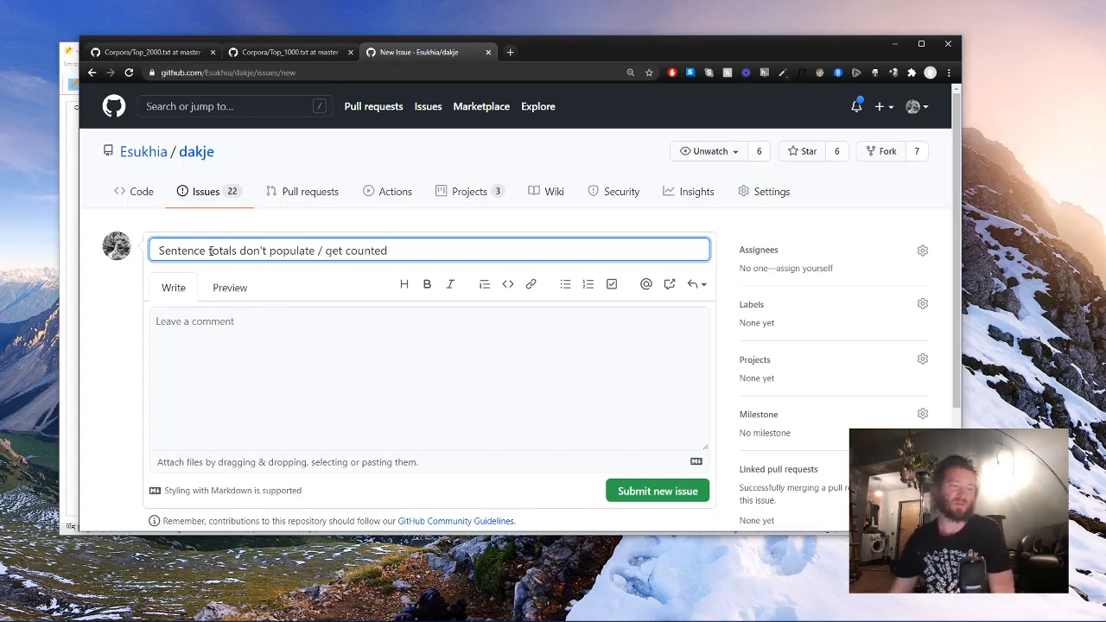
pyautogui.click(332, 361)
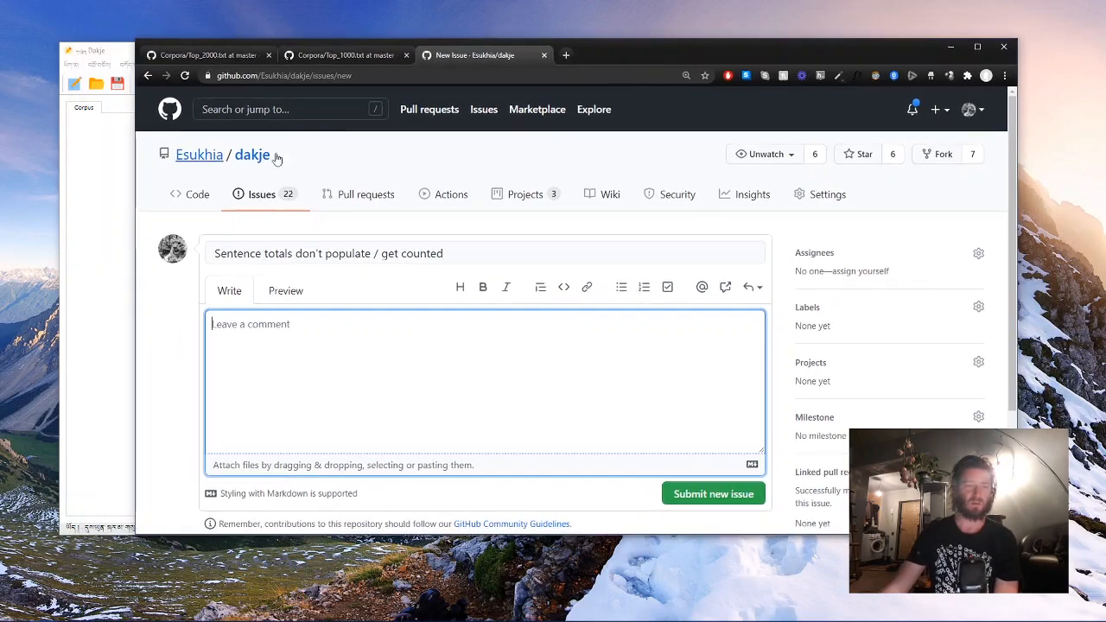
pyautogui.scroll(-3)
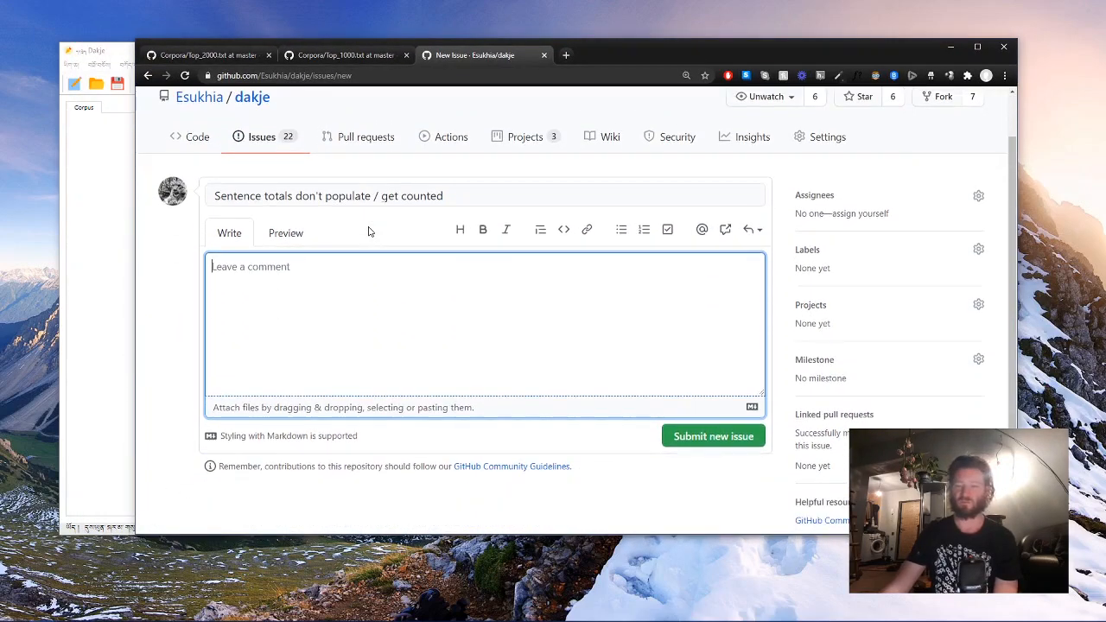